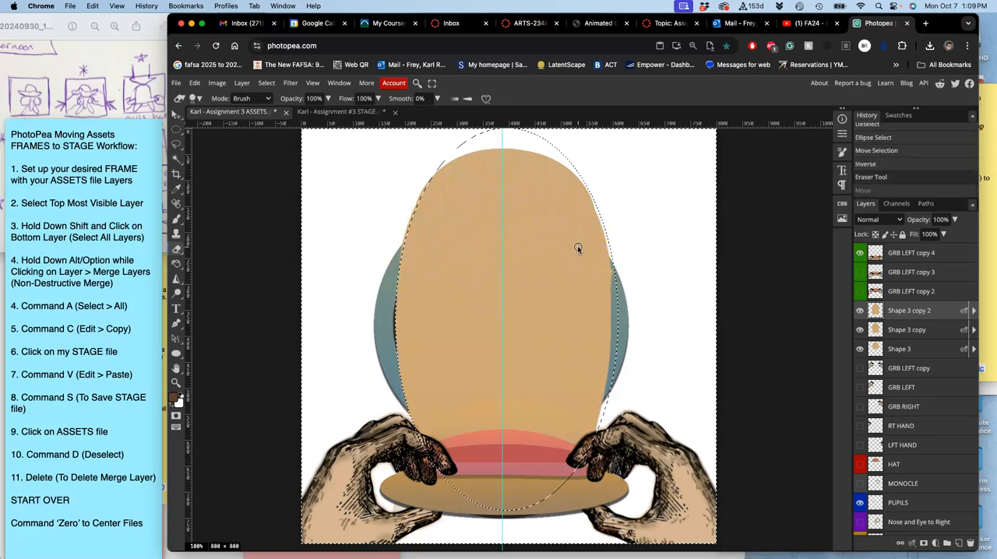
pyautogui.moveTo(704, 218)
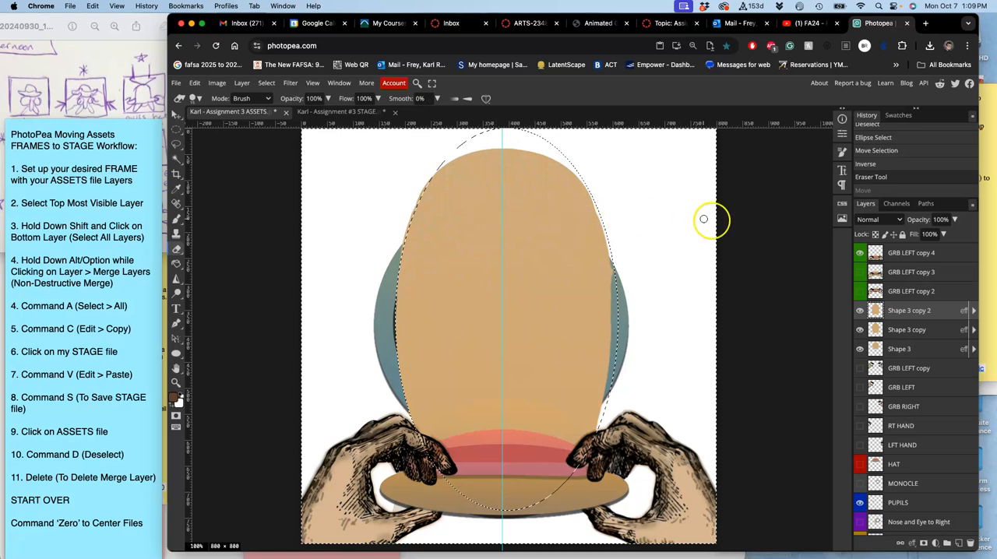
pyautogui.moveTo(666, 194)
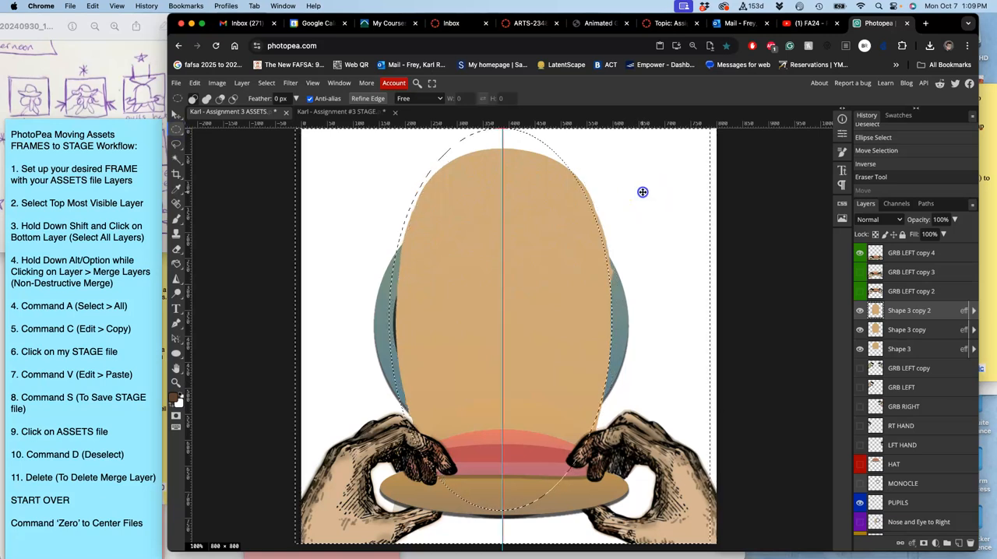
pyautogui.moveTo(642, 193)
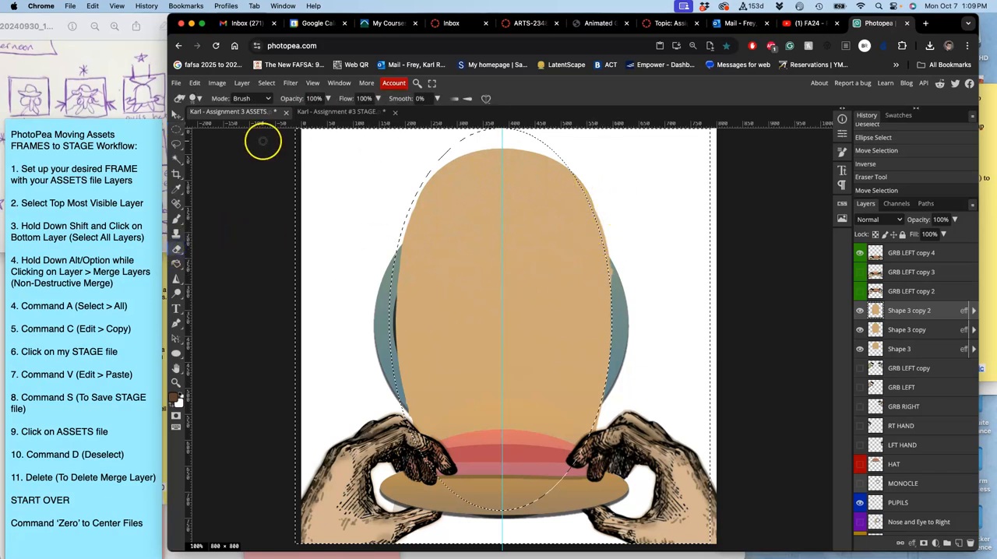
# Step: Erase the head outside the elliptical selection with the Eraser, then deselect
pyautogui.click(200, 99)
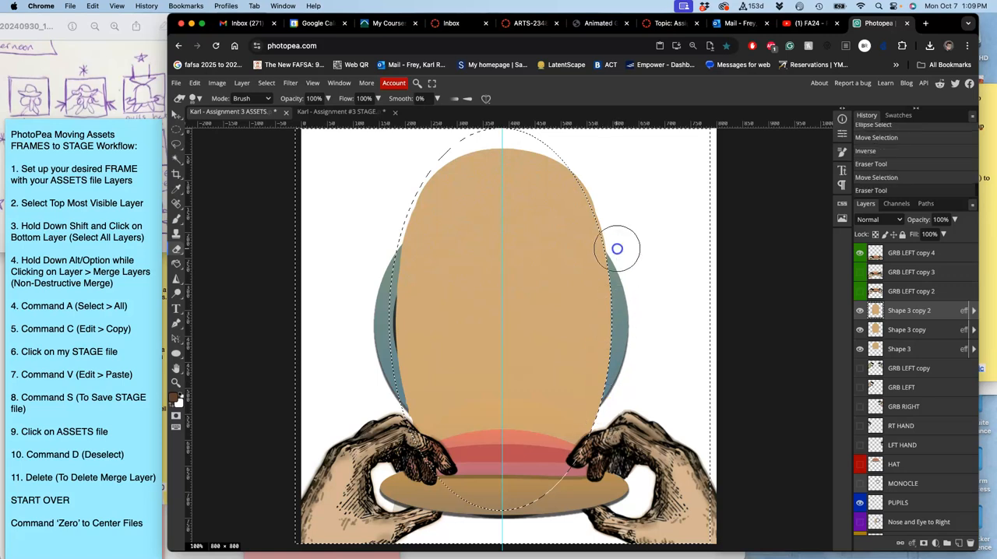
pyautogui.press('cmd+d')
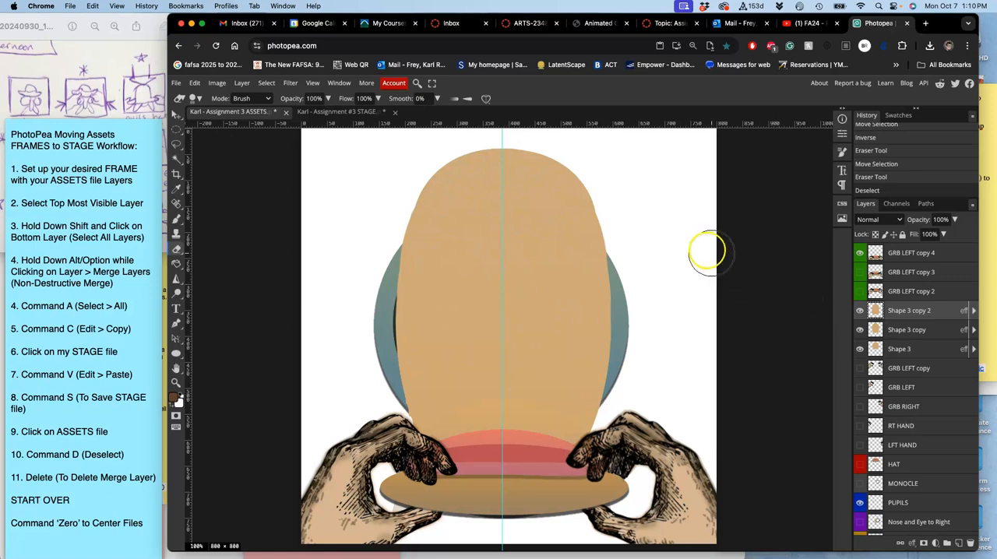
pyautogui.moveTo(660, 341)
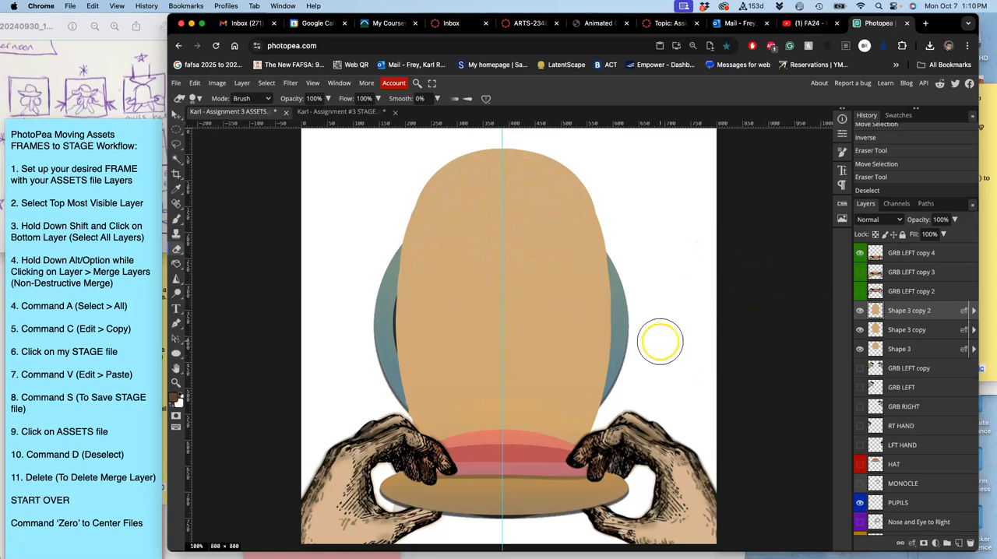
pyautogui.moveTo(202, 272)
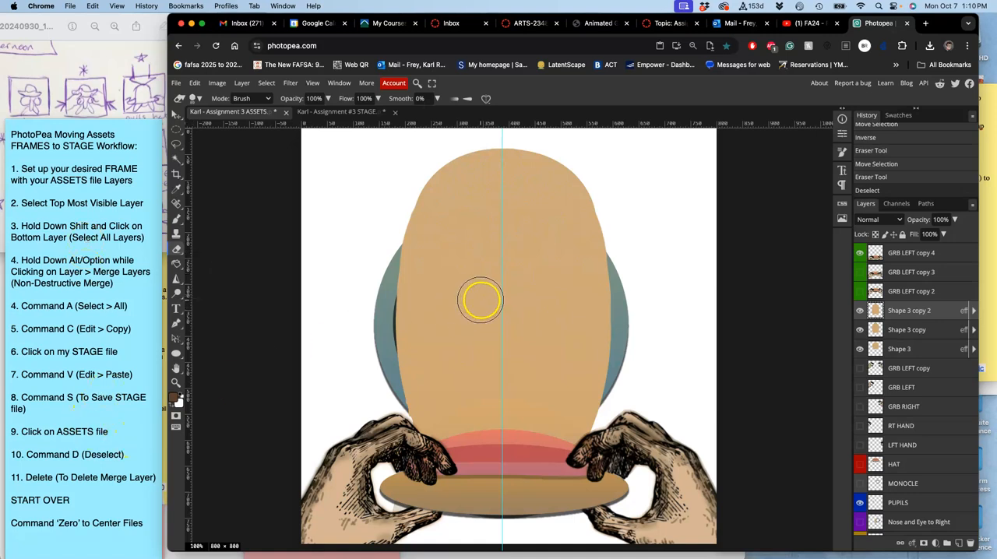
# Step: Select all the head shape layers and merge them into one layer via Layer > Merge Layers
pyautogui.click(912, 252)
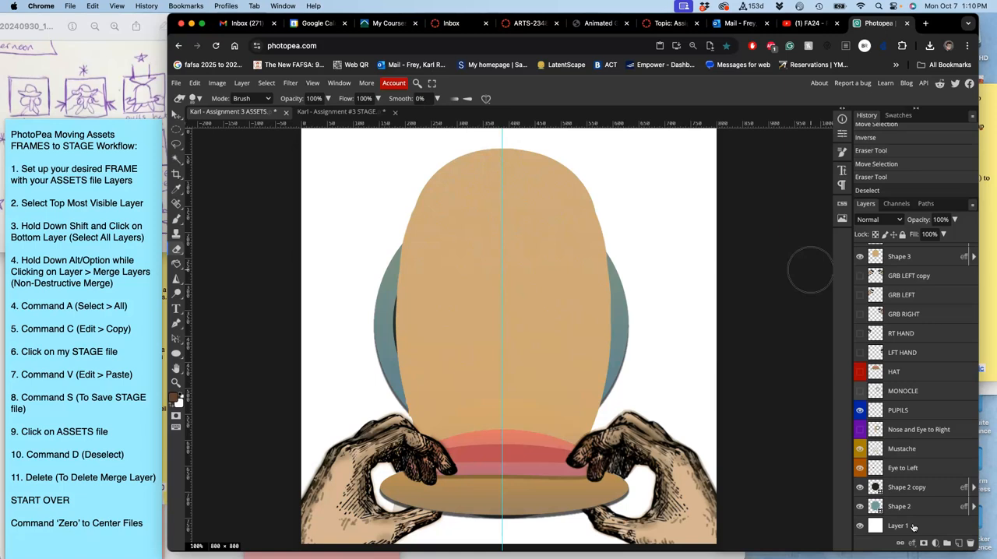
pyautogui.click(902, 389)
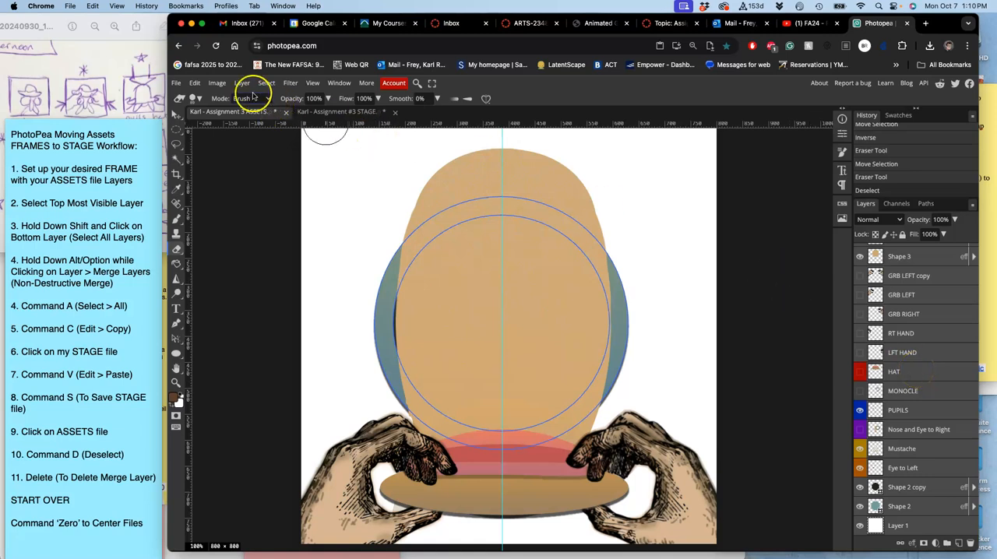
pyautogui.click(240, 84)
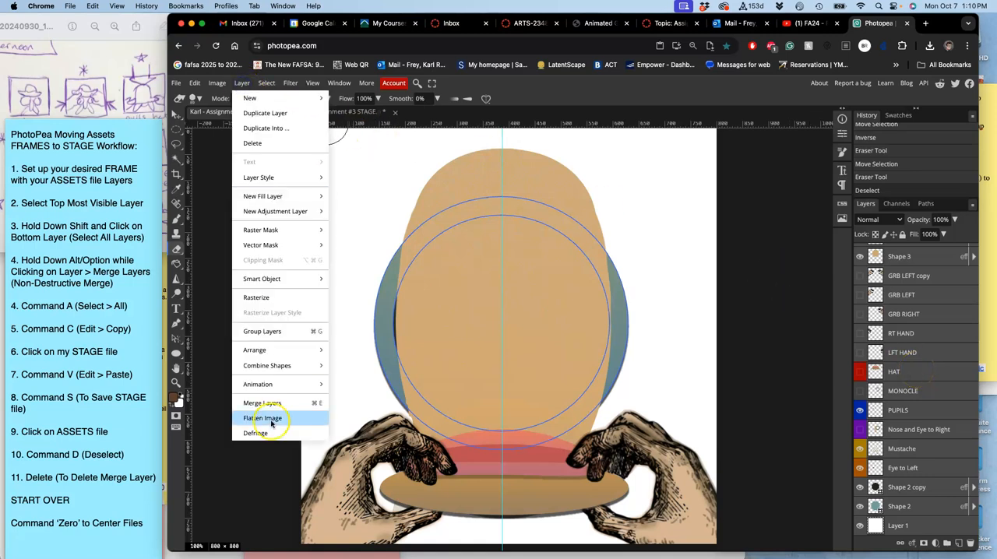
pyautogui.moveTo(262, 402)
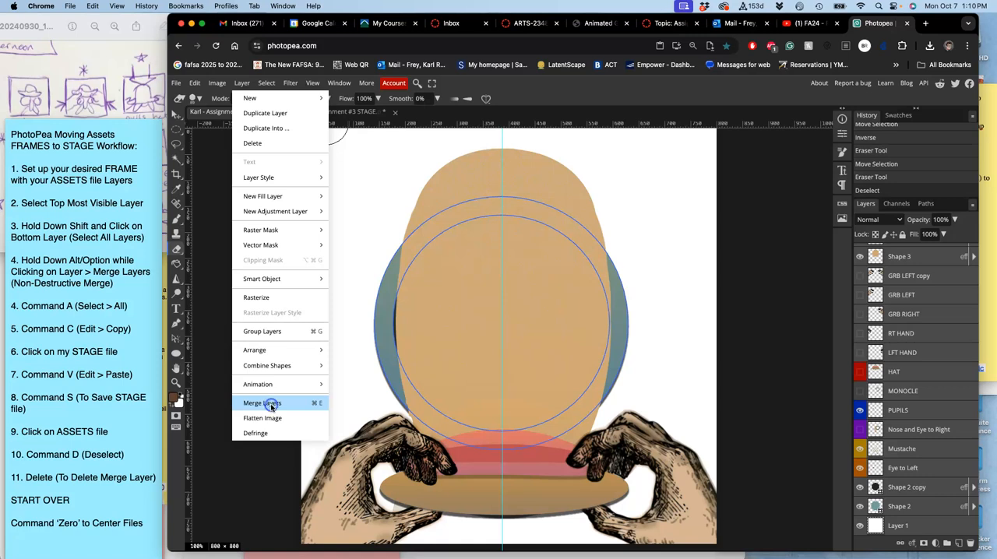
pyautogui.click(262, 402)
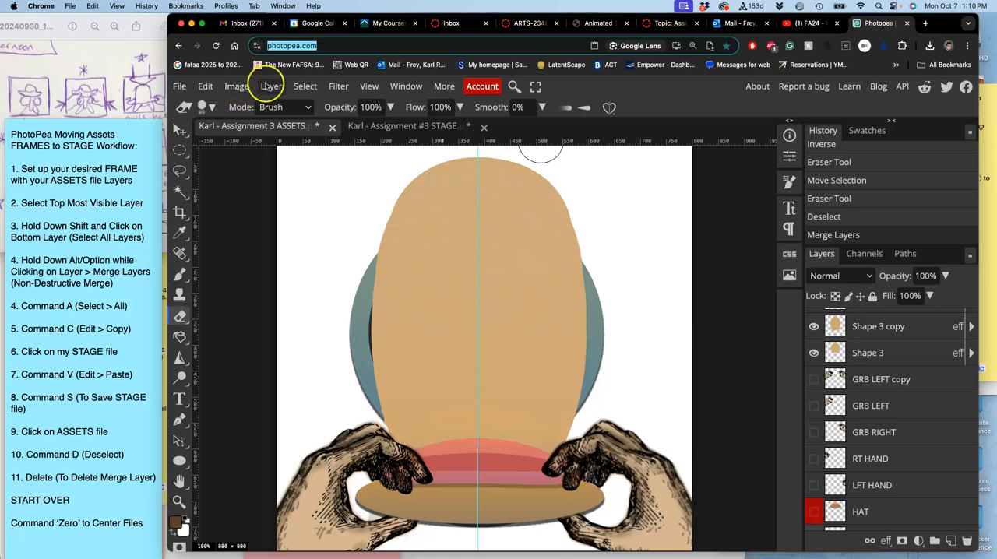
pyautogui.click(271, 86)
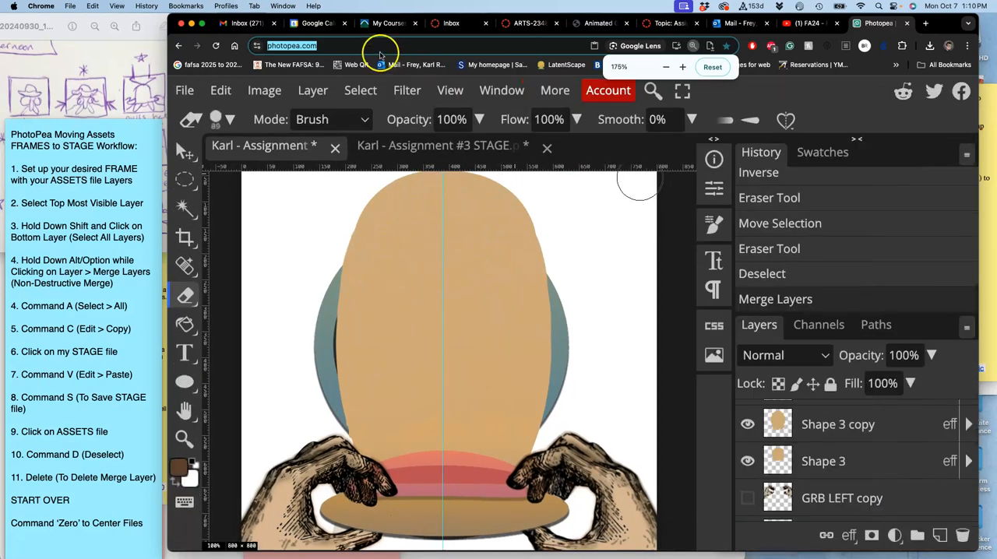
pyautogui.click(311, 91)
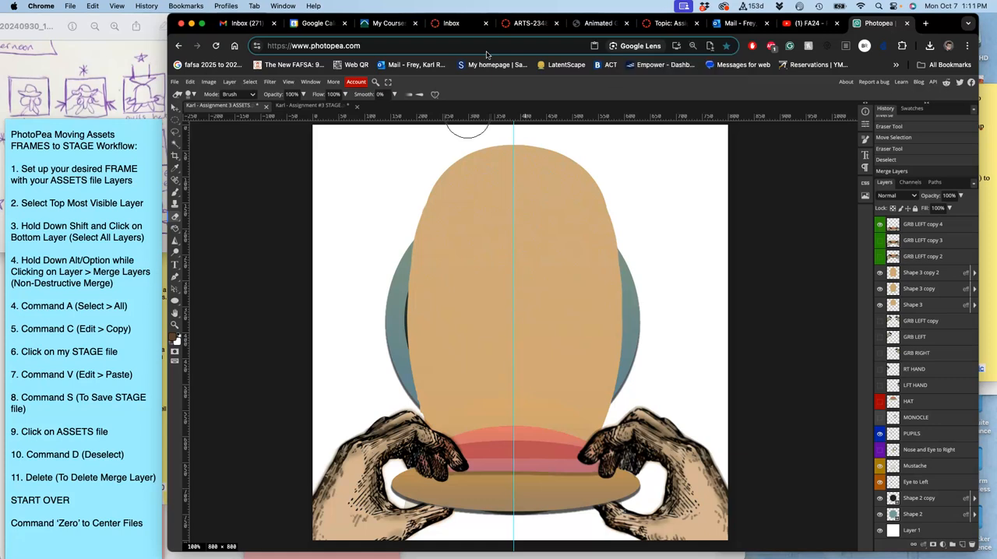
pyautogui.moveTo(679, 159)
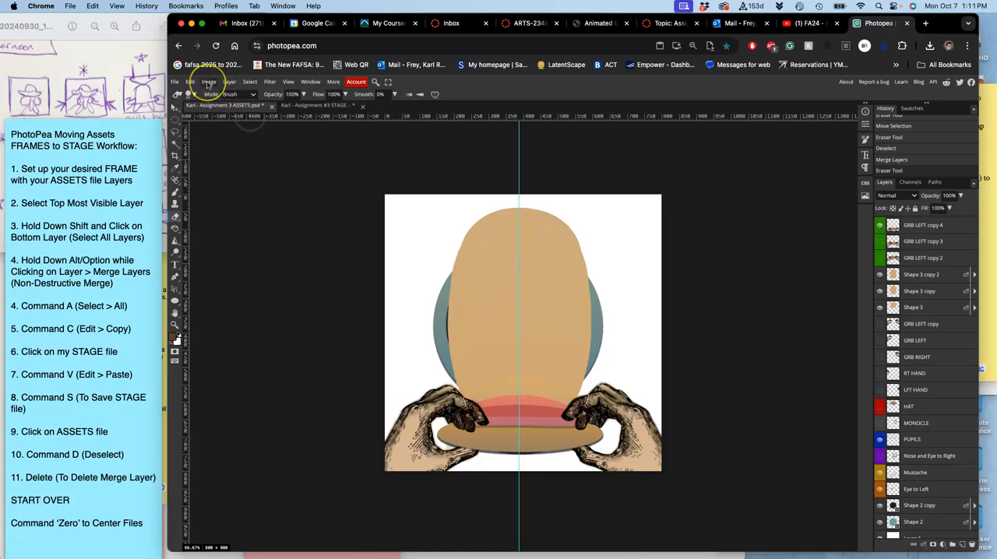
# Step: Browse the Image and Layer menus, then select the whole ASSETS canvas for copying
pyautogui.click(207, 83)
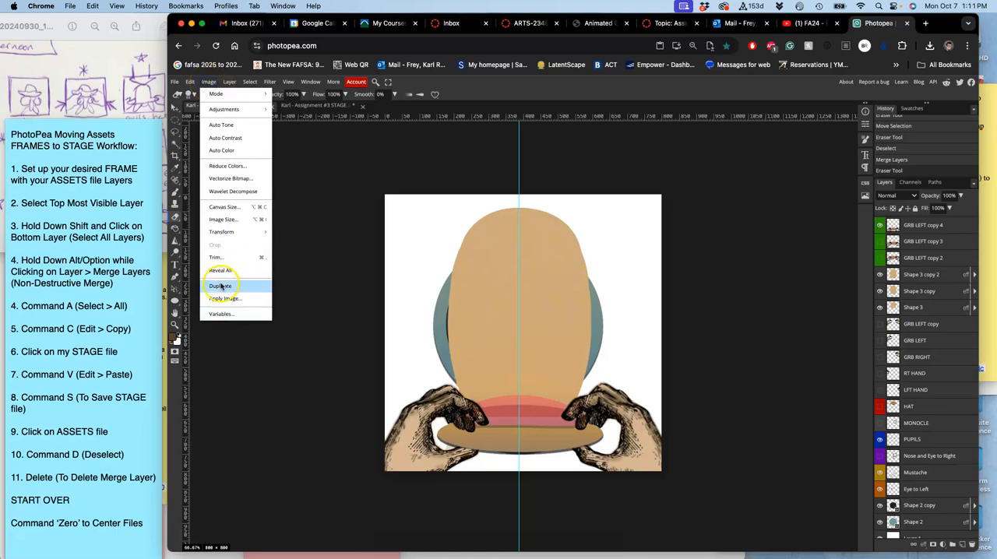
pyautogui.click(229, 83)
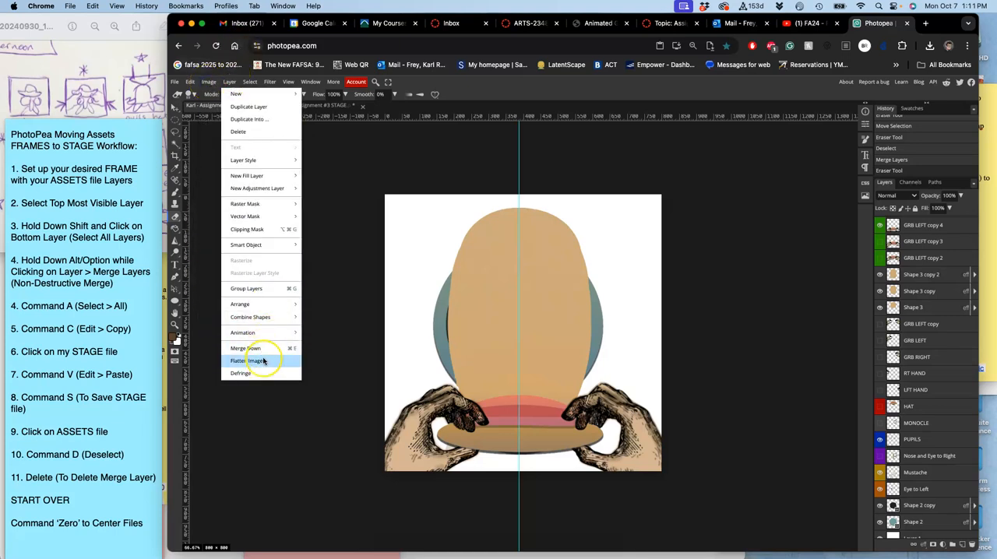
pyautogui.moveTo(346, 402)
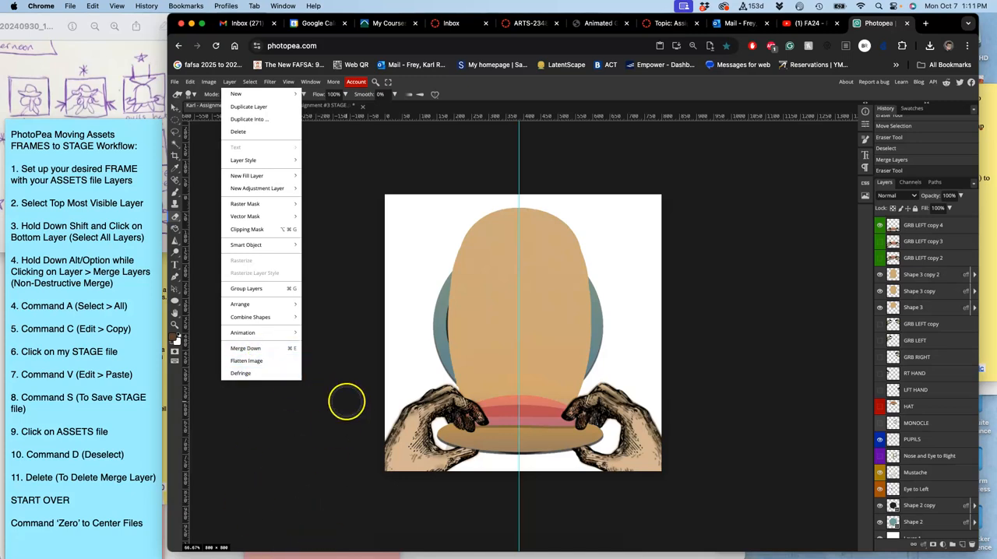
pyautogui.moveTo(443, 193)
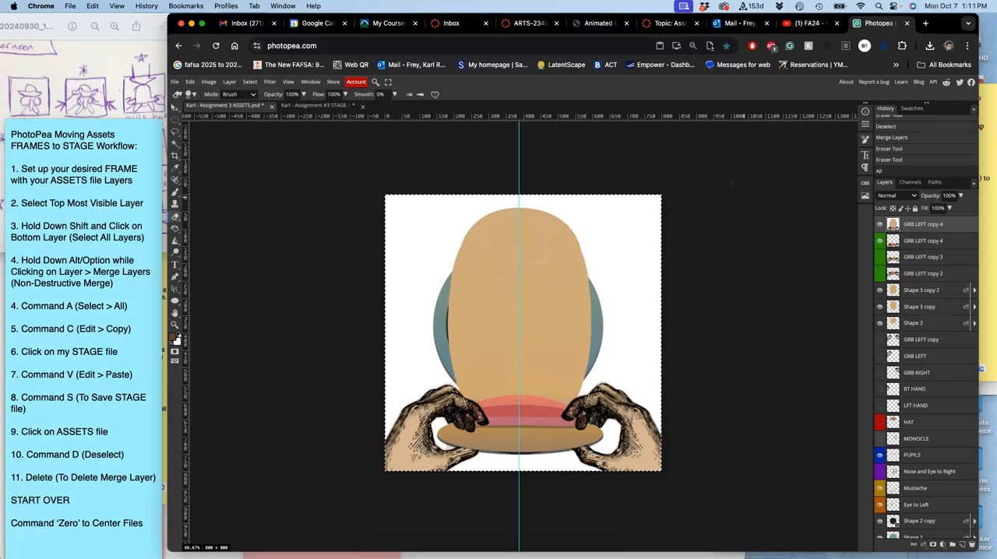
pyautogui.click(321, 105)
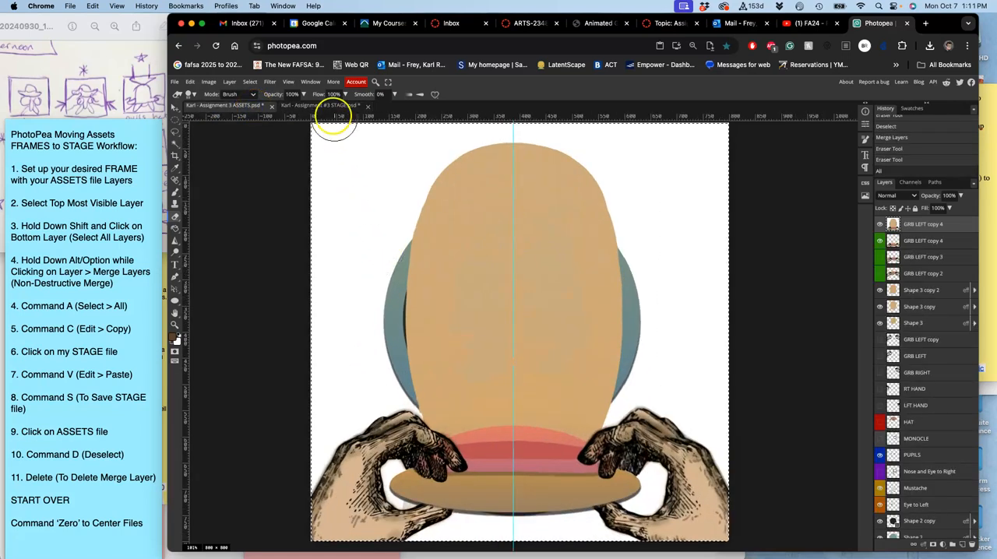
pyautogui.click(320, 106)
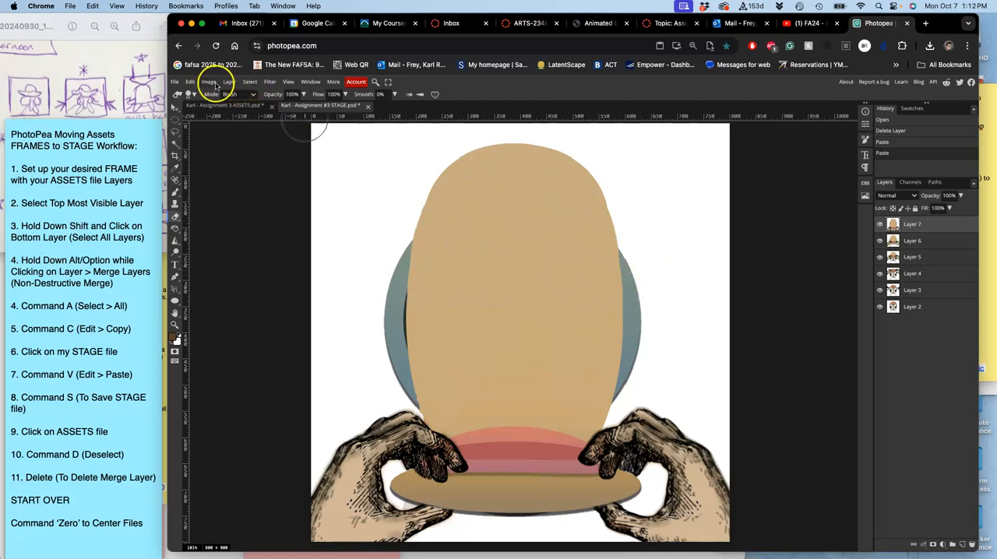
# Step: Paste the copied head-and-hands frame into STAGE as the new top Layer 7
pyautogui.click(208, 83)
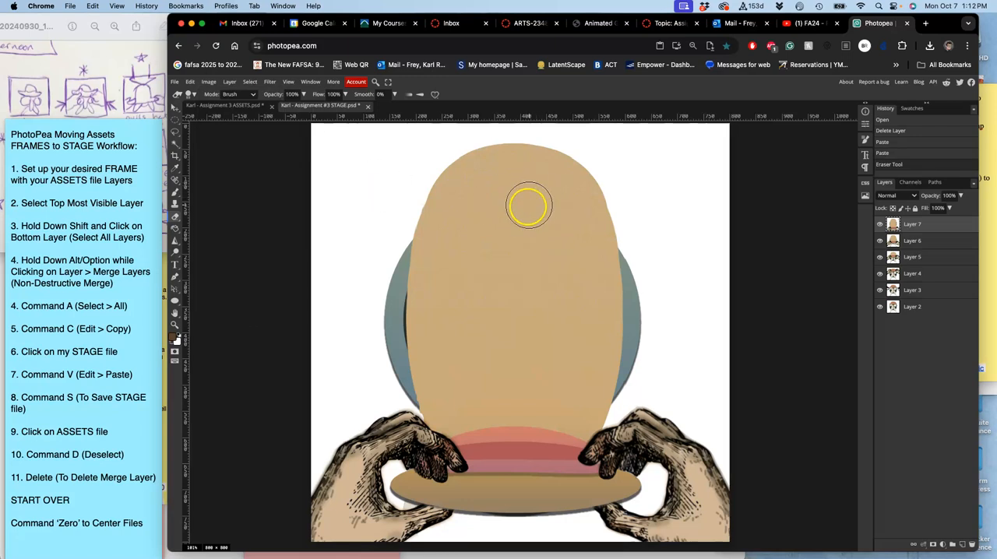
pyautogui.moveTo(511, 343)
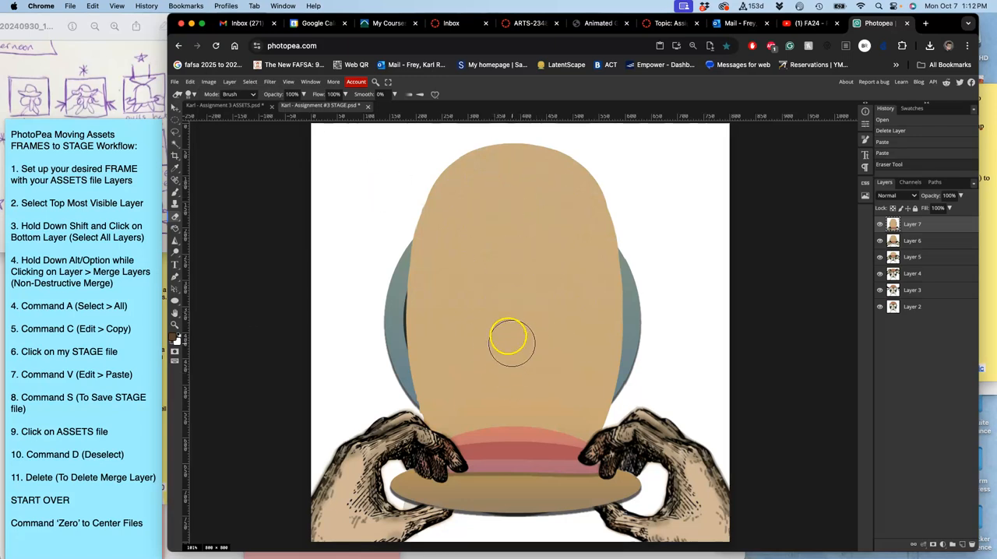
pyautogui.moveTo(533, 281)
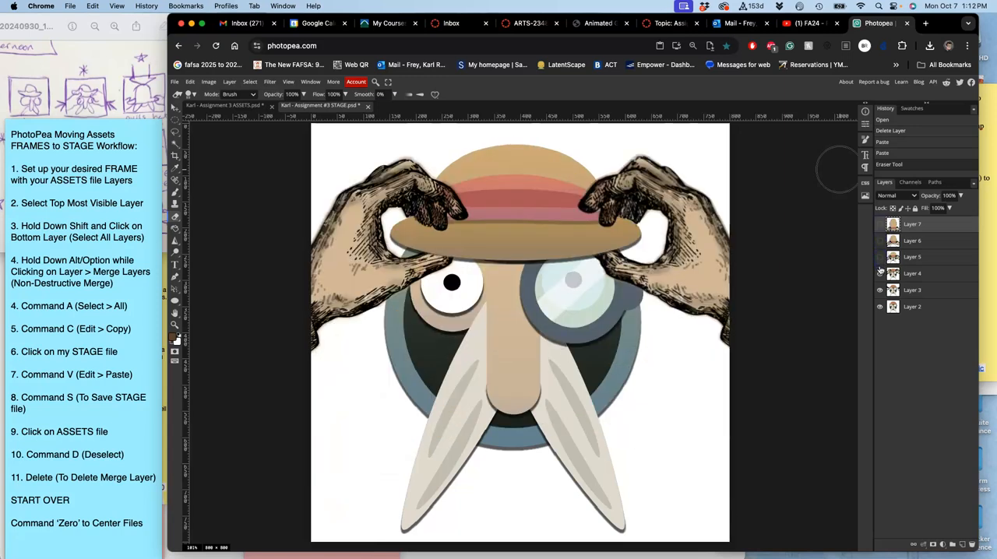
pyautogui.click(878, 290)
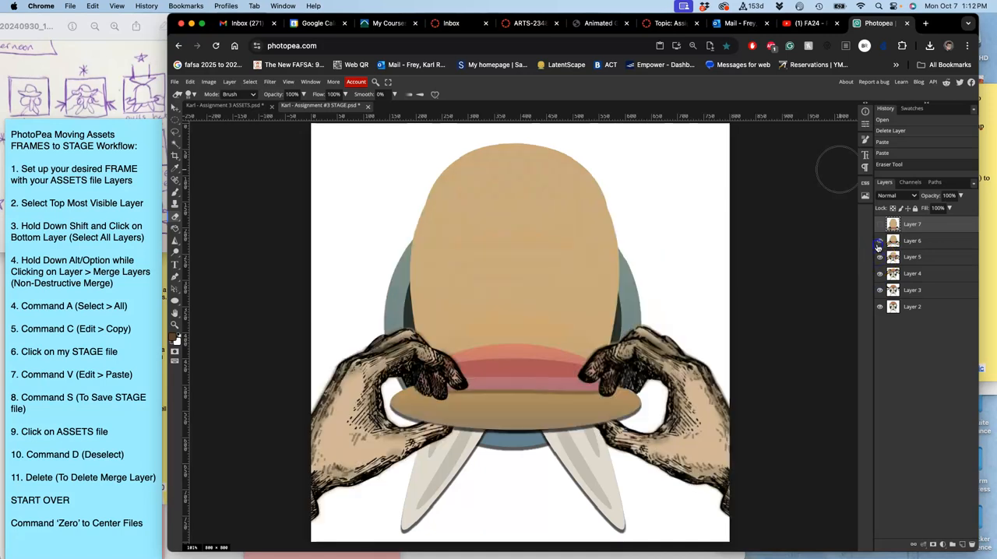
pyautogui.click(878, 225)
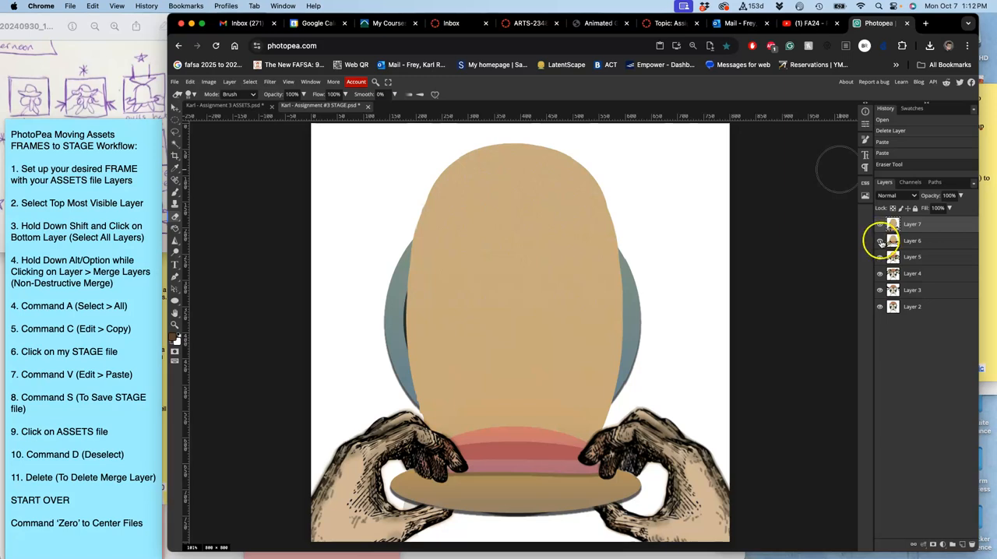
pyautogui.click(880, 240)
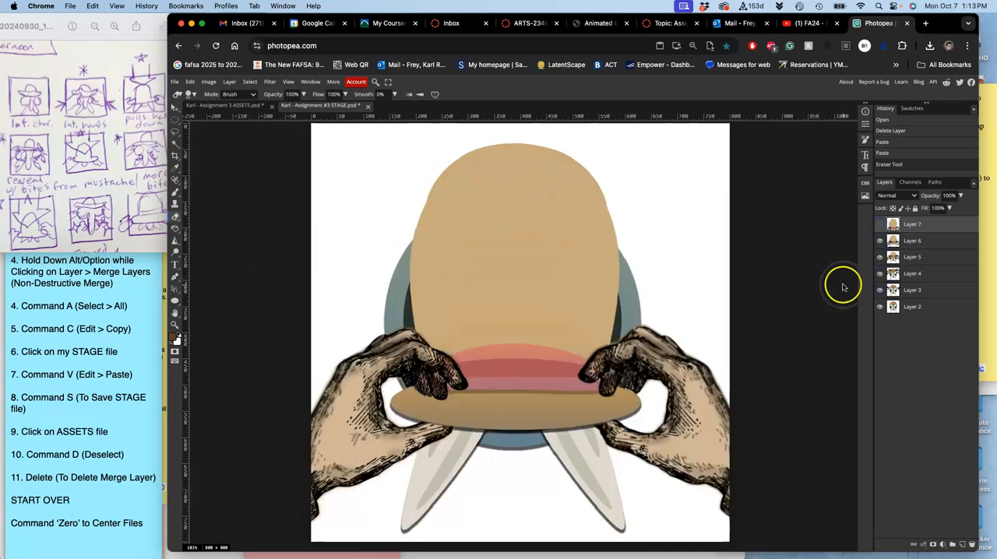
pyautogui.moveTo(582, 476)
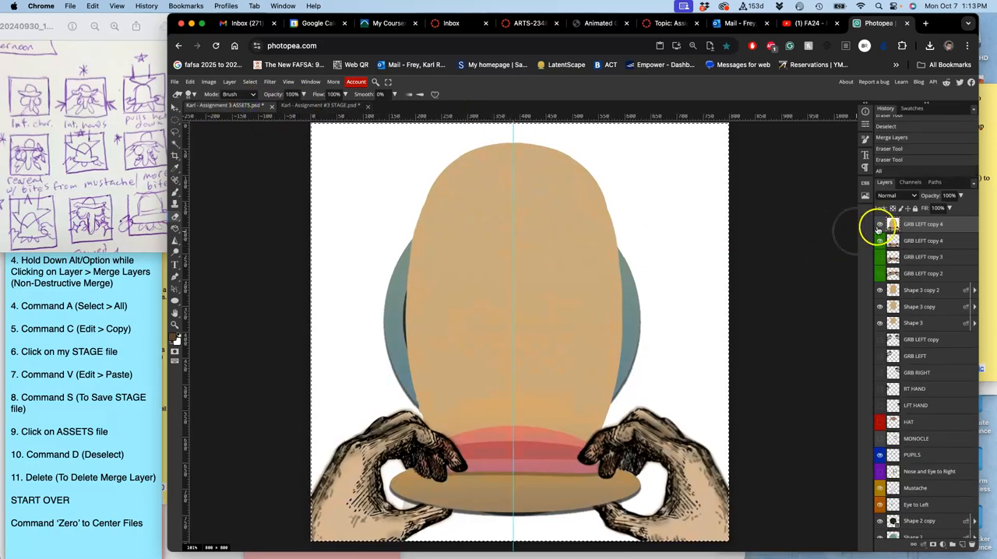
# Step: Back in ASSETS, select the top GRR LEFT copy 4 layer
pyautogui.click(879, 240)
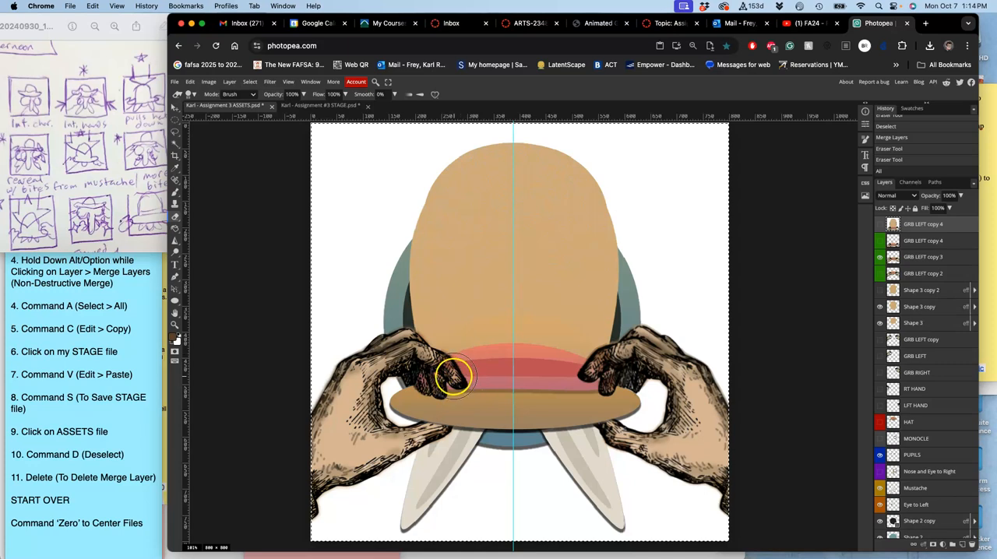
# Step: Copy to a new Layer 2 and give a Shape 3 copy layer a colour label
pyautogui.scroll(-3)
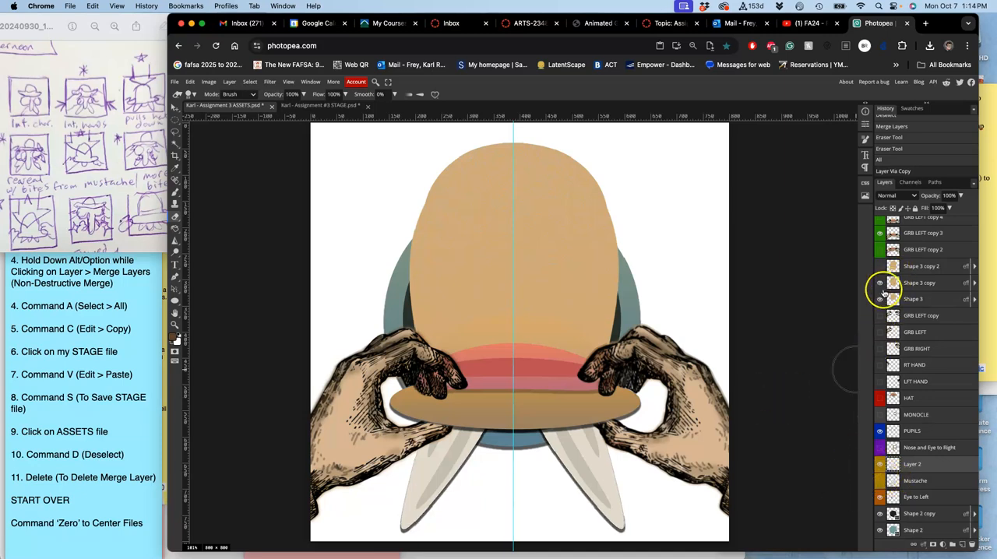
pyautogui.rightClick(913, 299)
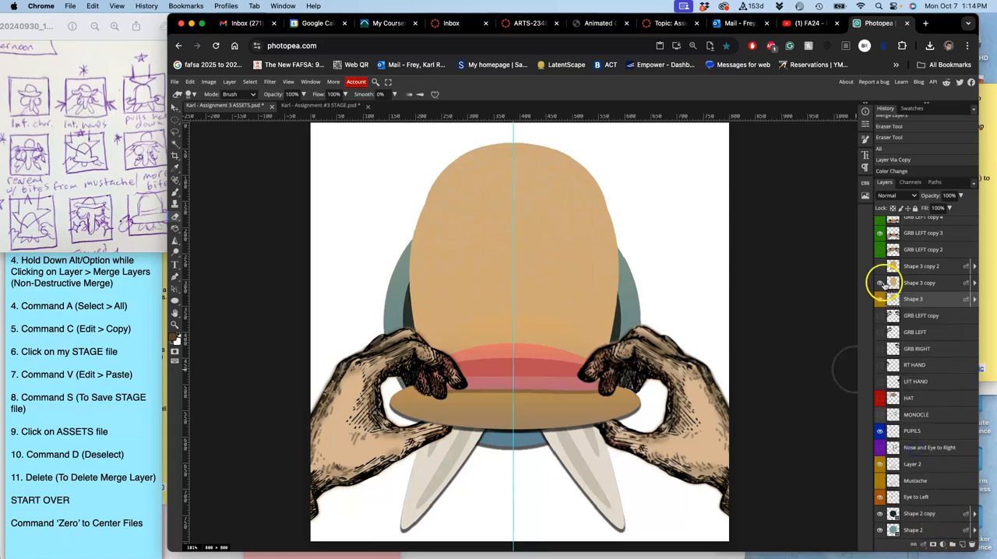
pyautogui.rightClick(919, 284)
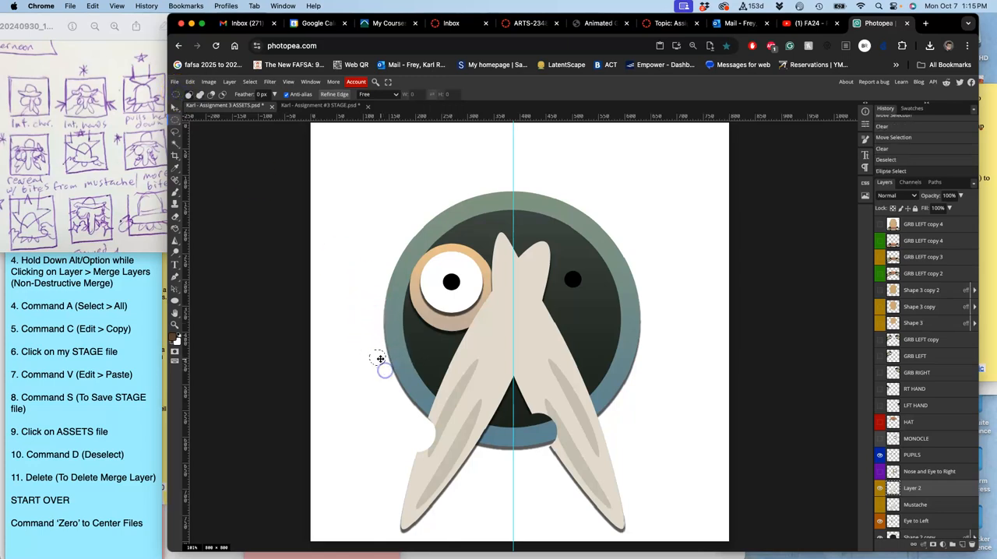
pyautogui.moveTo(431, 421)
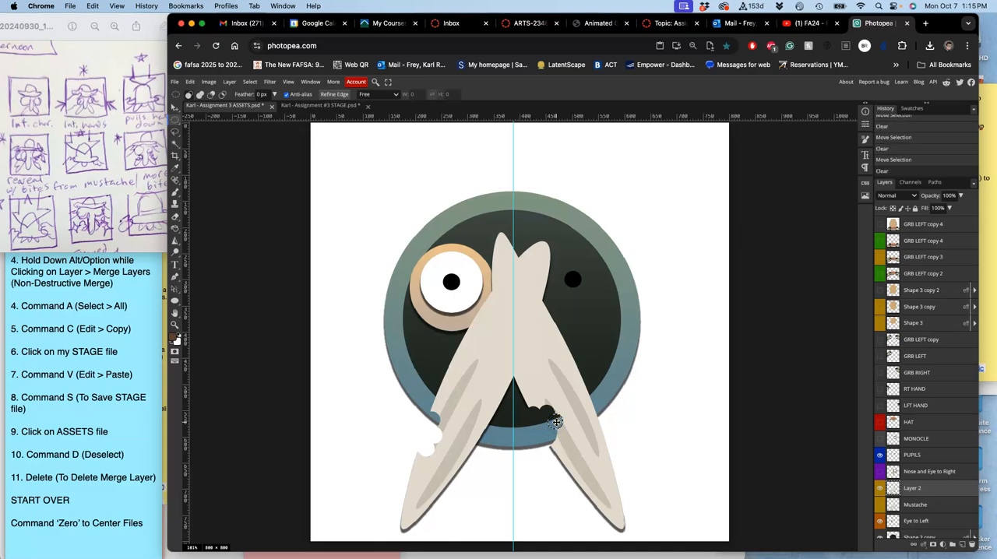
pyautogui.moveTo(558, 437)
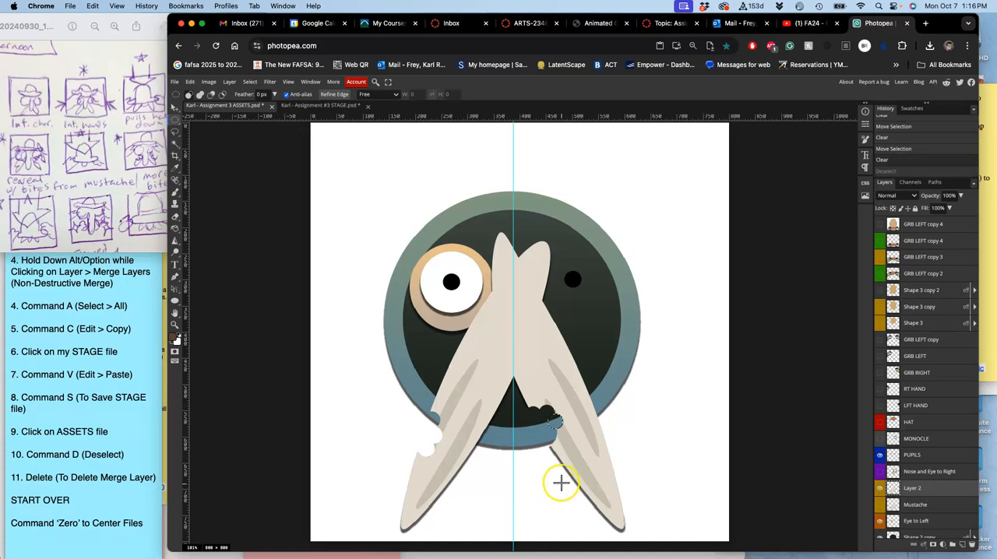
pyautogui.moveTo(551, 440)
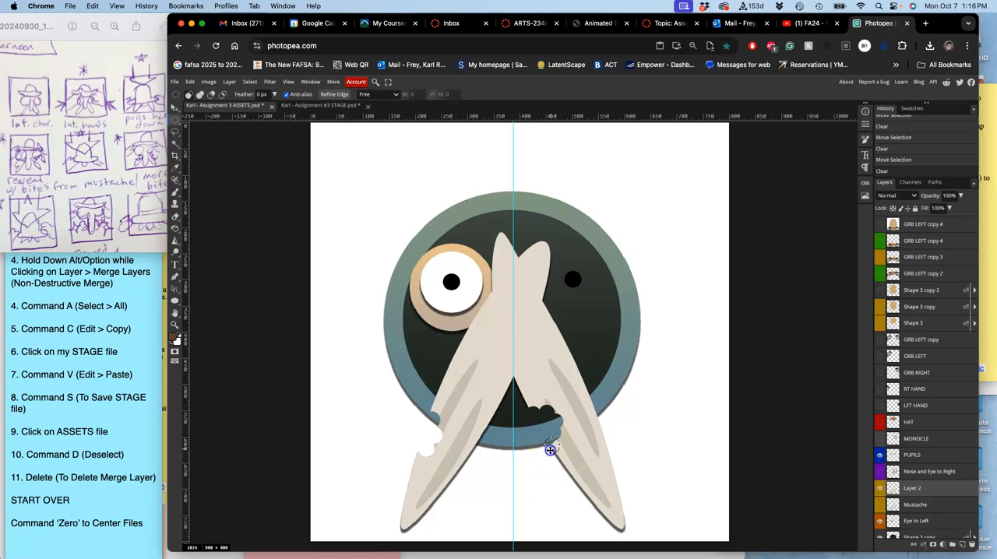
# Step: Clear round bites from the blades with elliptical selections and Delete, then deselect
pyautogui.press('Cmd+D')
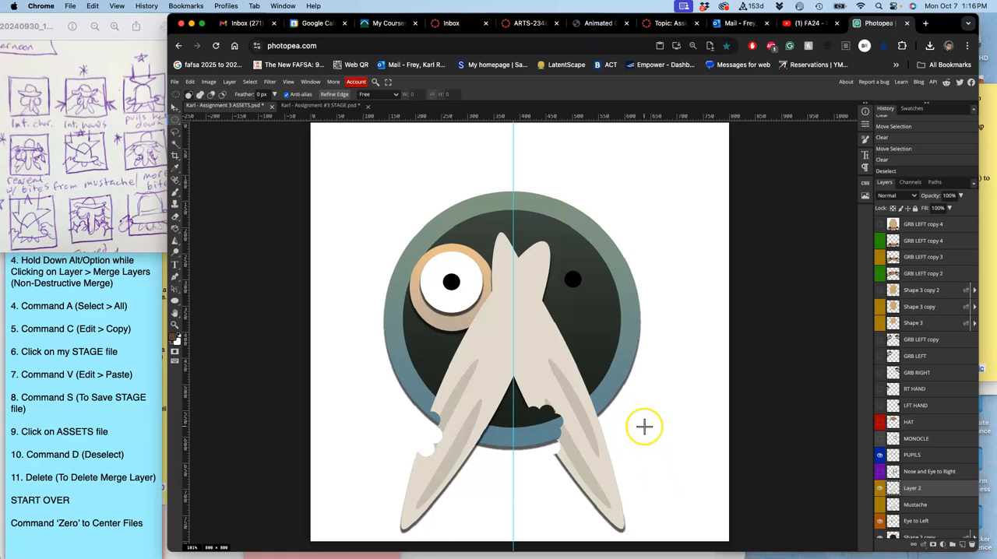
pyautogui.moveTo(612, 405)
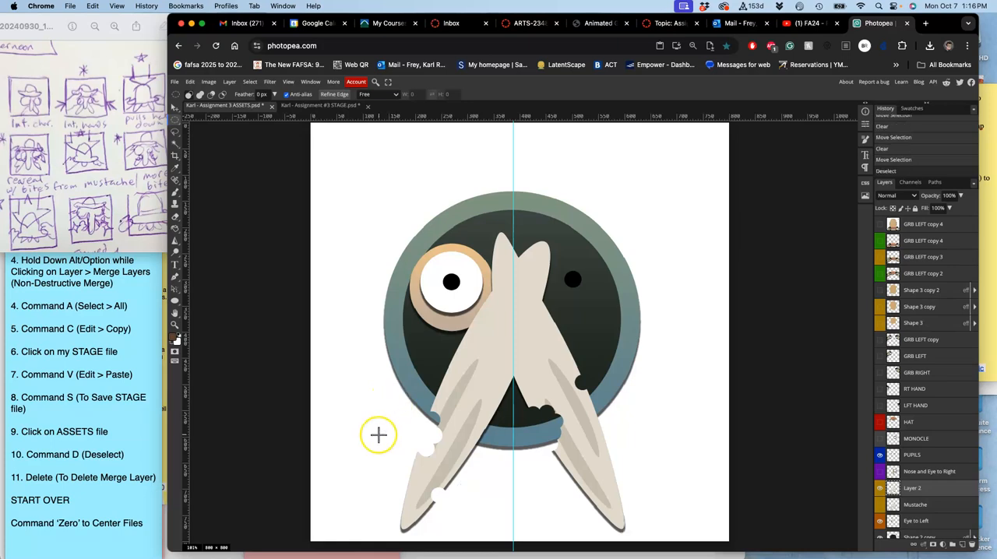
pyautogui.moveTo(508, 477)
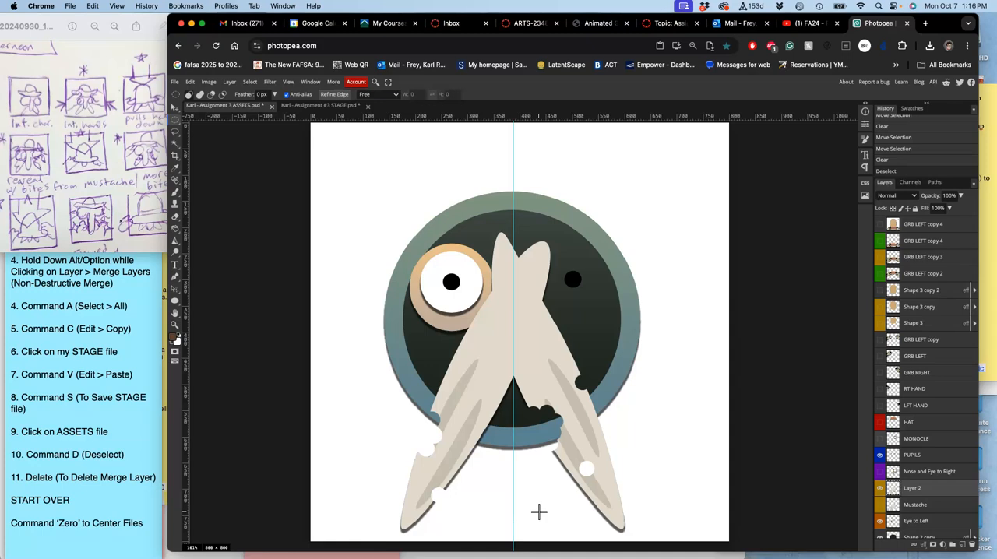
pyautogui.moveTo(837, 474)
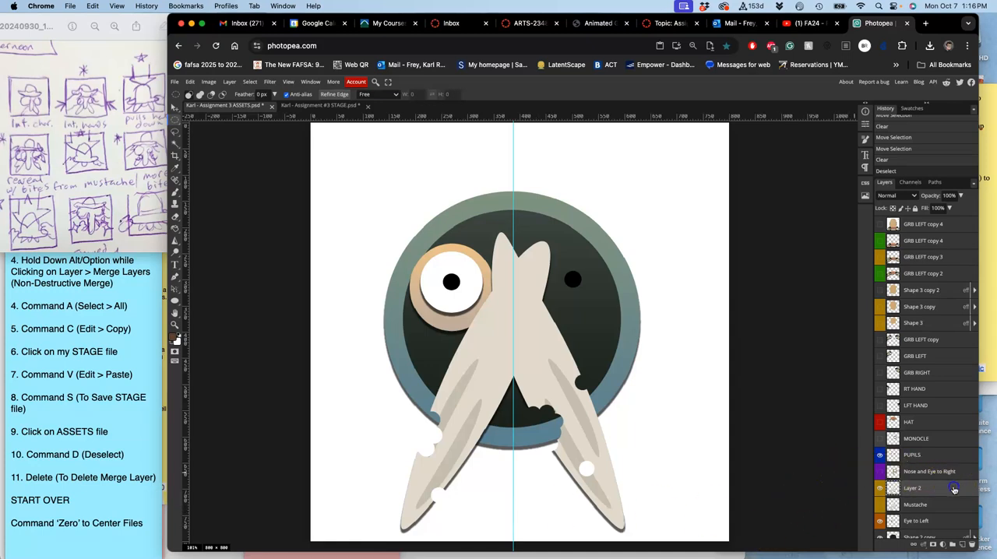
# Step: Apply a Drop Shadow style to Layer 2 with lowered opacity and shortened distance, then confirm
pyautogui.doubleClick(954, 490)
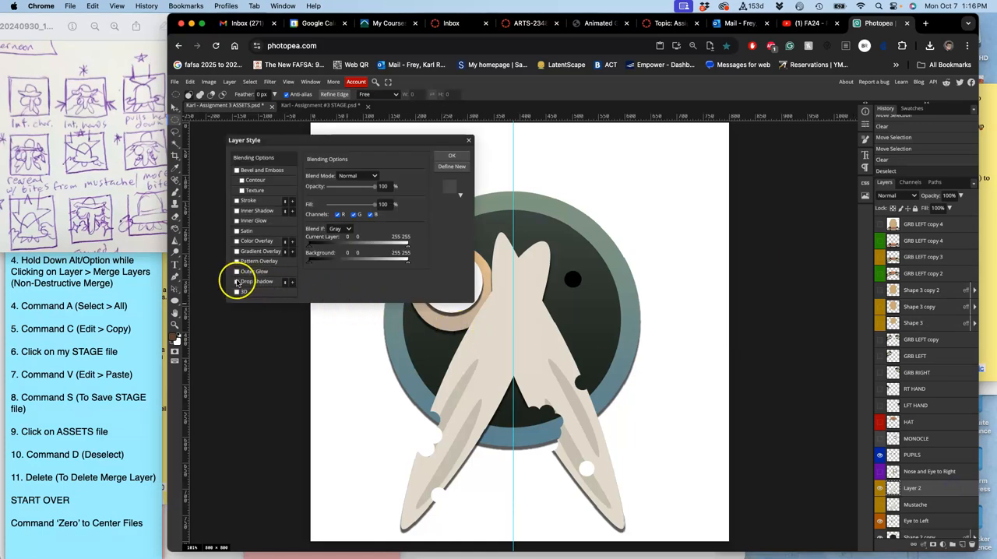
pyautogui.click(236, 280)
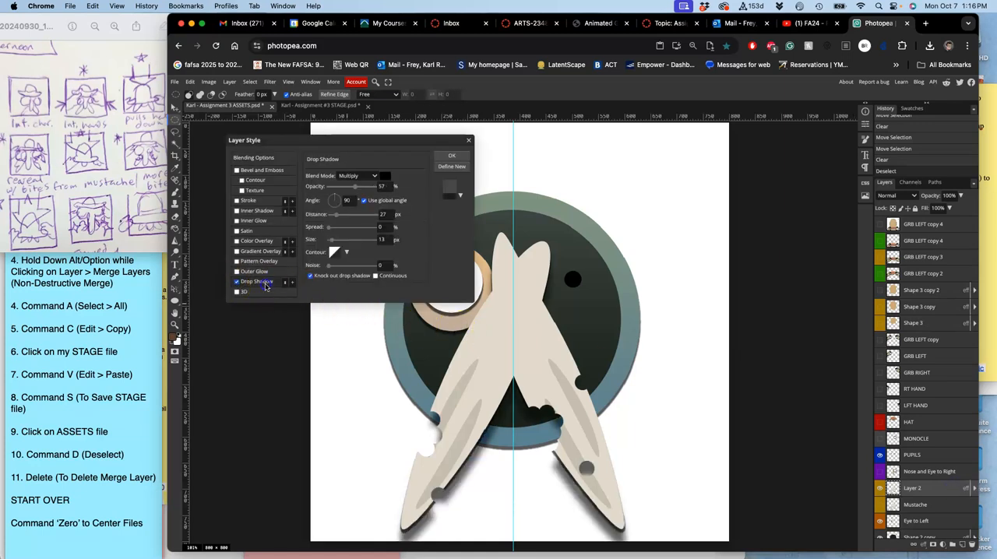
pyautogui.moveTo(359, 187); pyautogui.dragTo(343, 187)
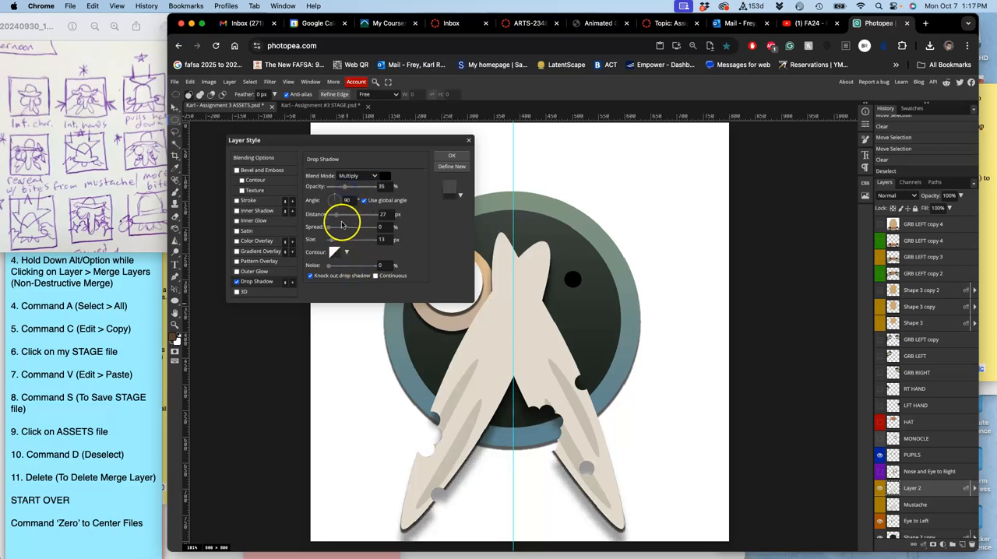
pyautogui.moveTo(340, 215); pyautogui.dragTo(334, 215)
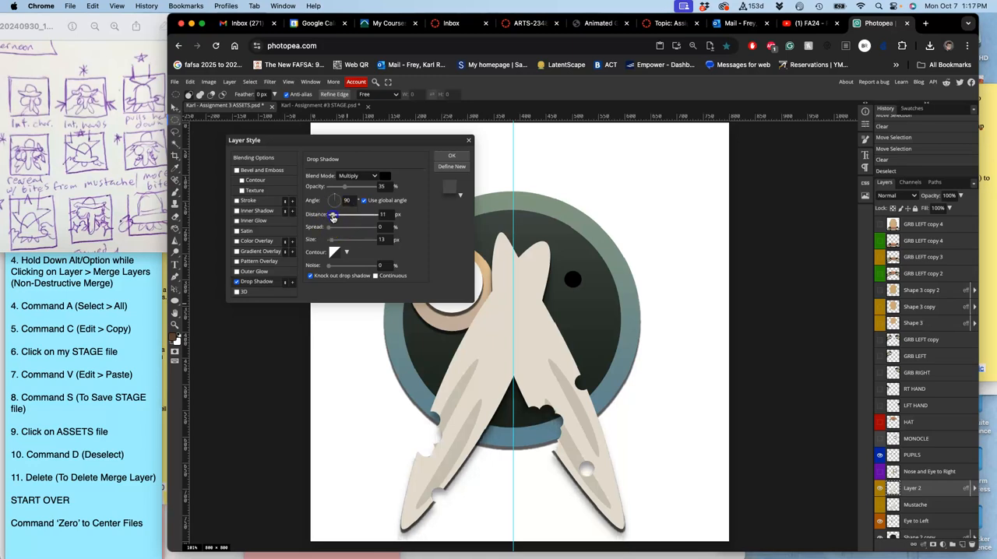
pyautogui.moveTo(333, 215); pyautogui.dragTo(327, 215)
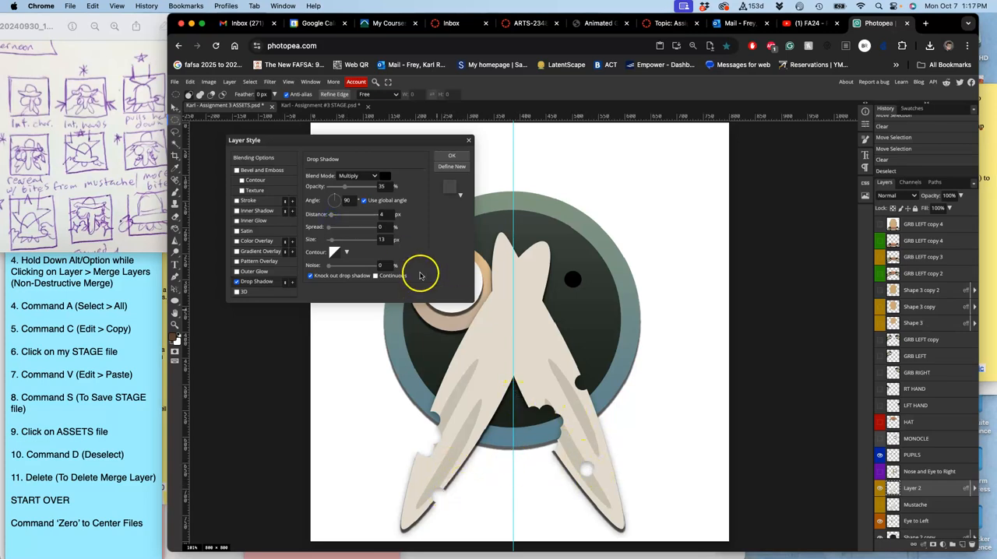
pyautogui.moveTo(345, 187); pyautogui.dragTo(355, 187)
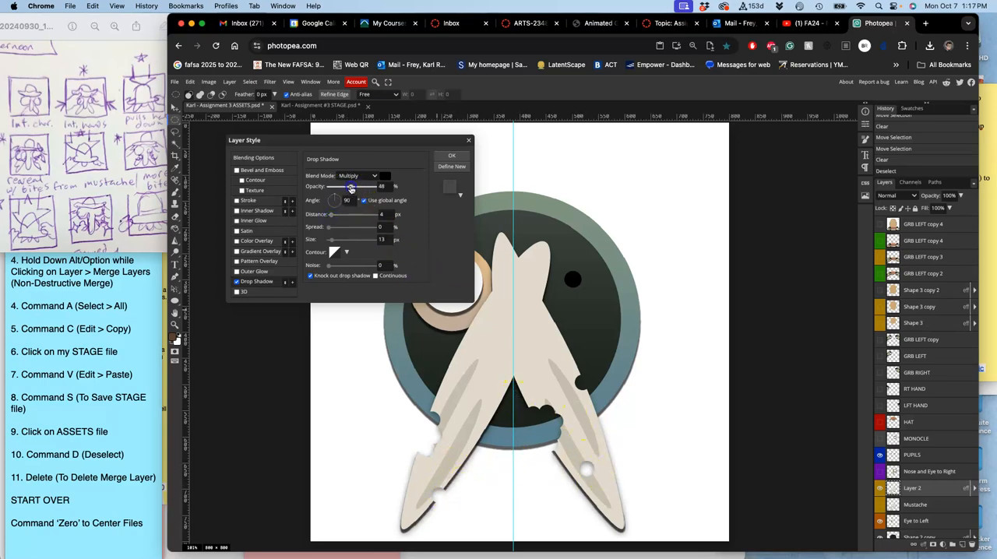
pyautogui.moveTo(350, 187); pyautogui.dragTo(352, 187)
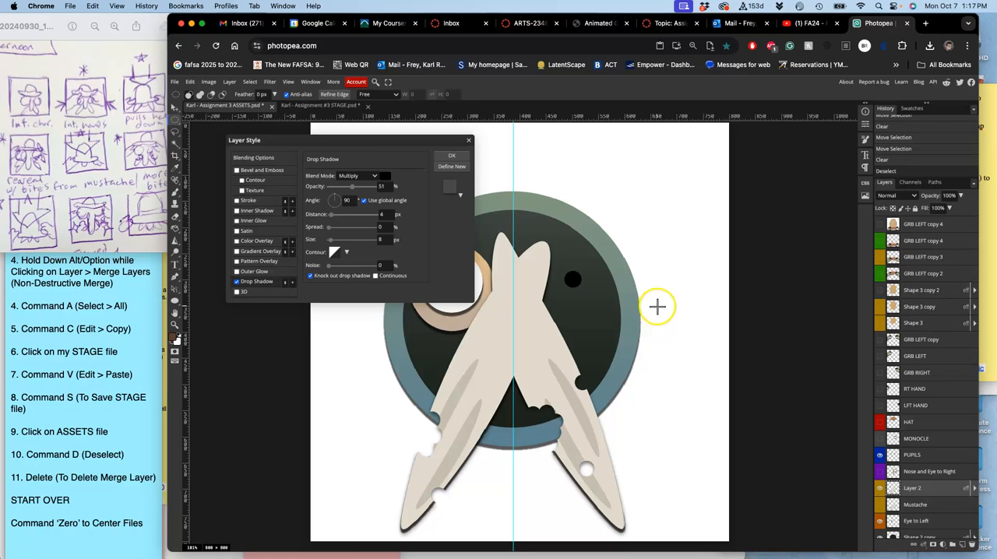
pyautogui.moveTo(559, 331)
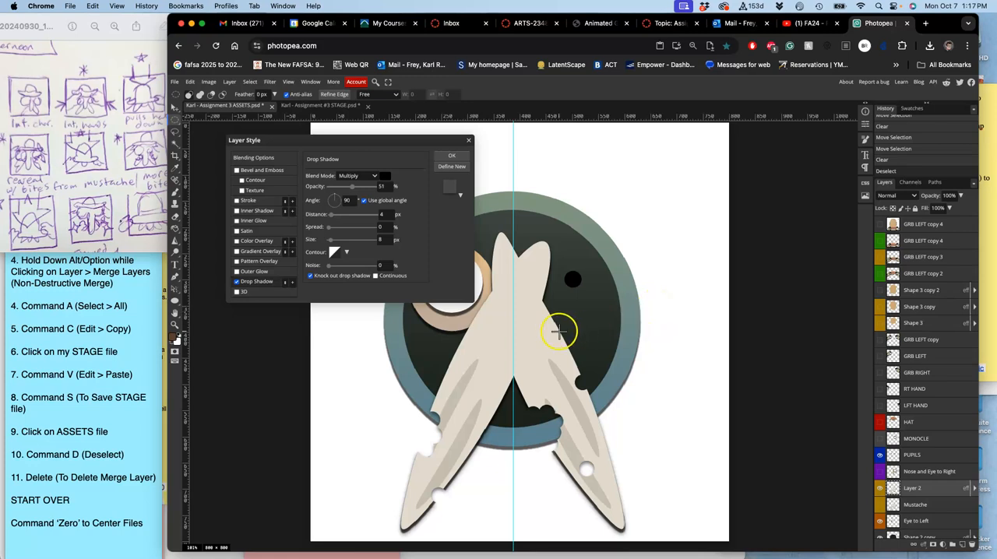
pyautogui.click(452, 154)
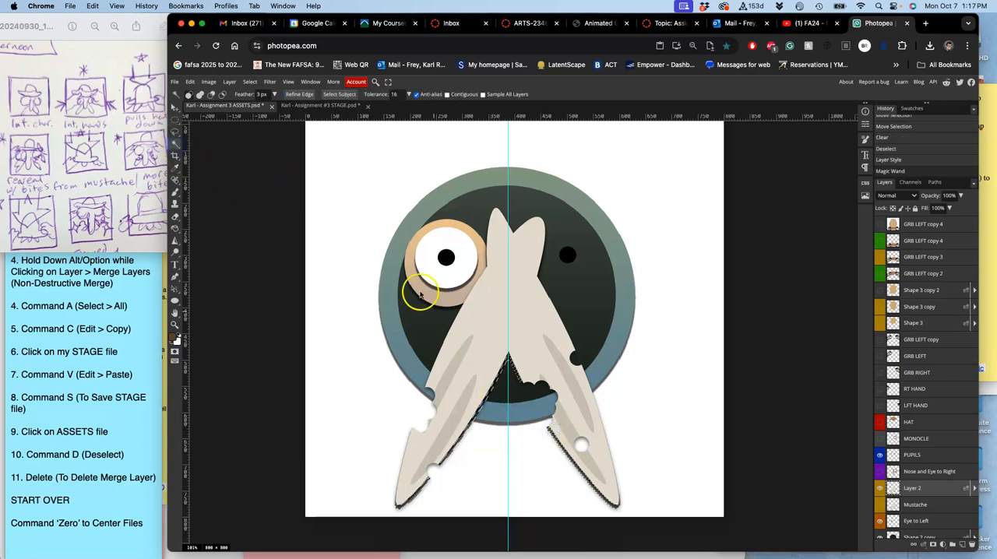
# Step: Magic Wand-select the blades and erase a spot near the lower-left tip
pyautogui.click(174, 218)
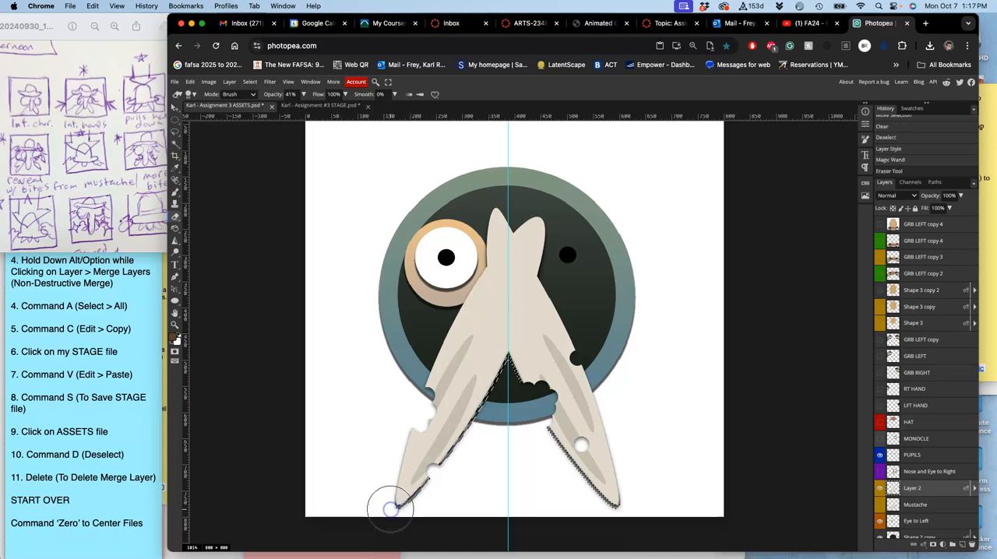
pyautogui.click(879, 505)
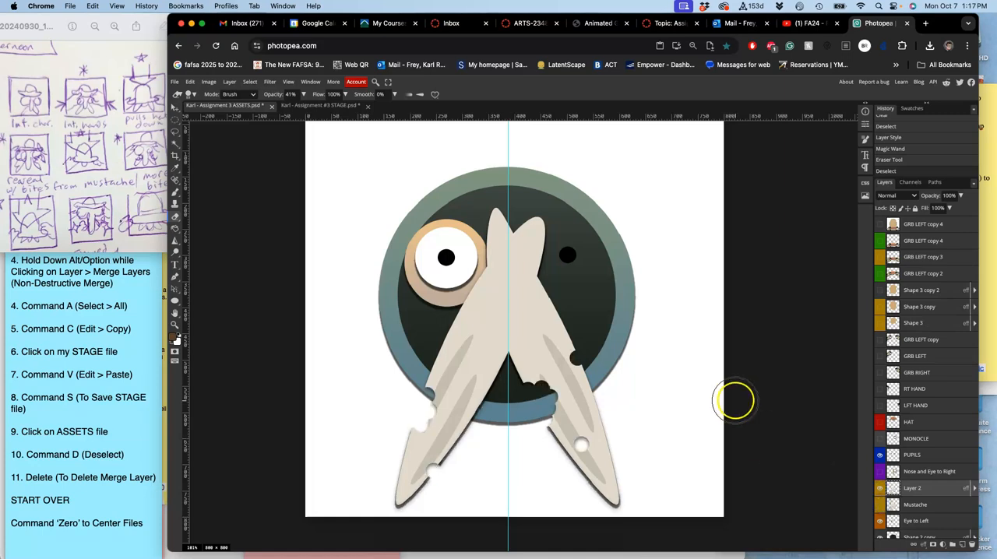
pyautogui.moveTo(692, 387)
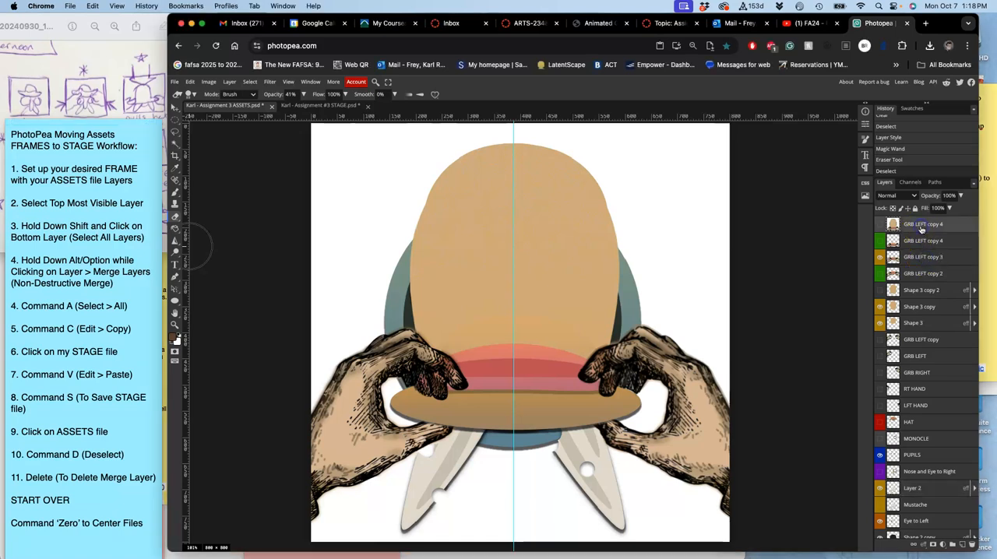
# Step: Merge the visible ASSETS layers into the hands-gripping-hat frame
pyautogui.scroll(-3)
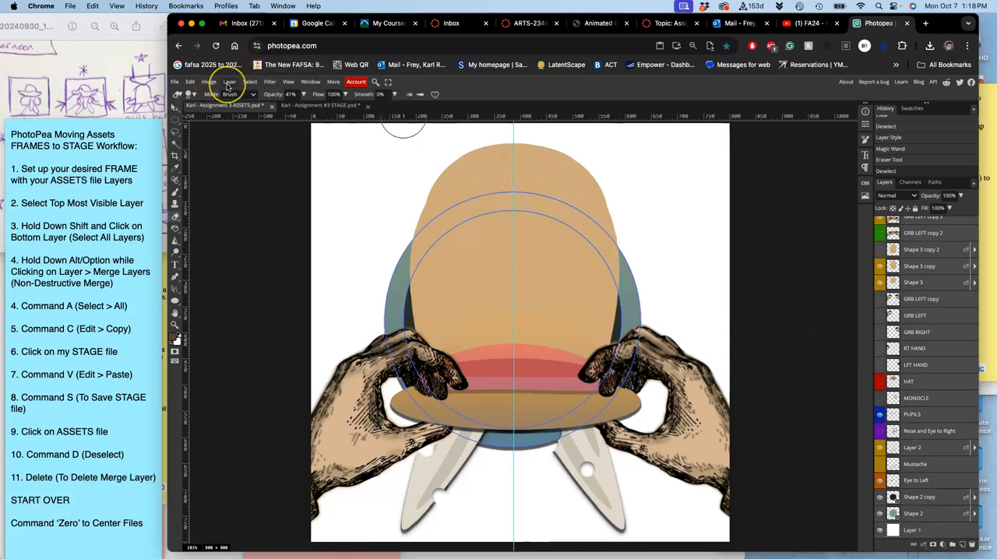
pyautogui.click(228, 82)
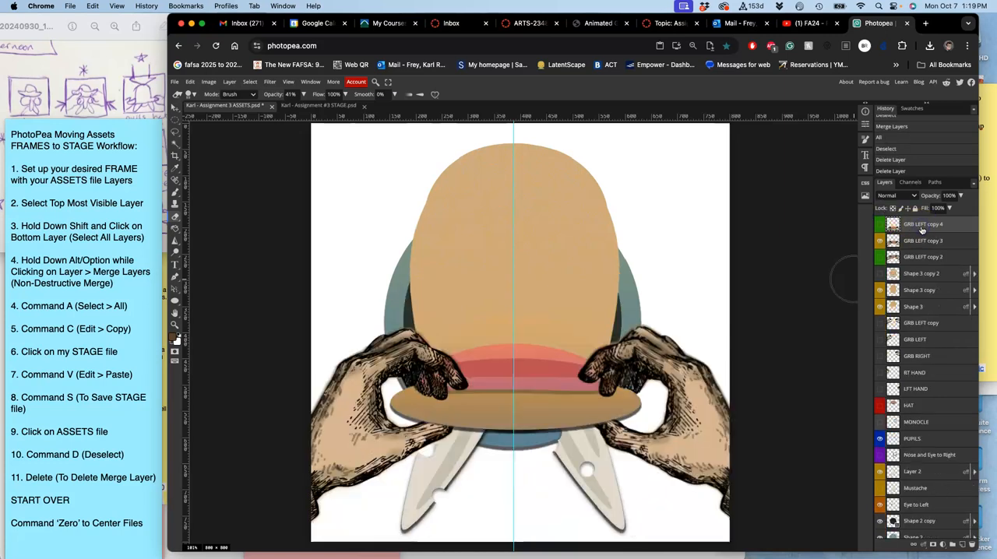
pyautogui.click(879, 224)
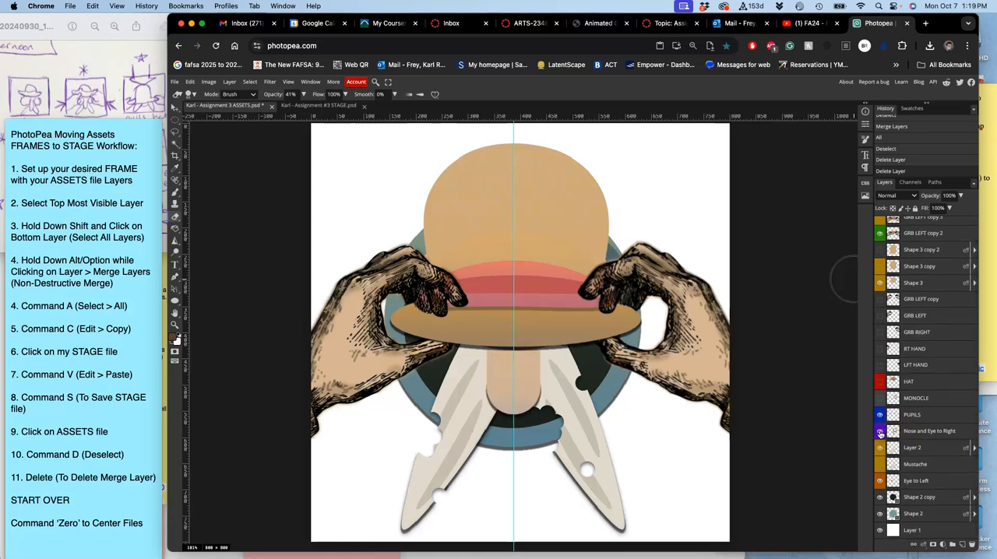
pyautogui.click(879, 430)
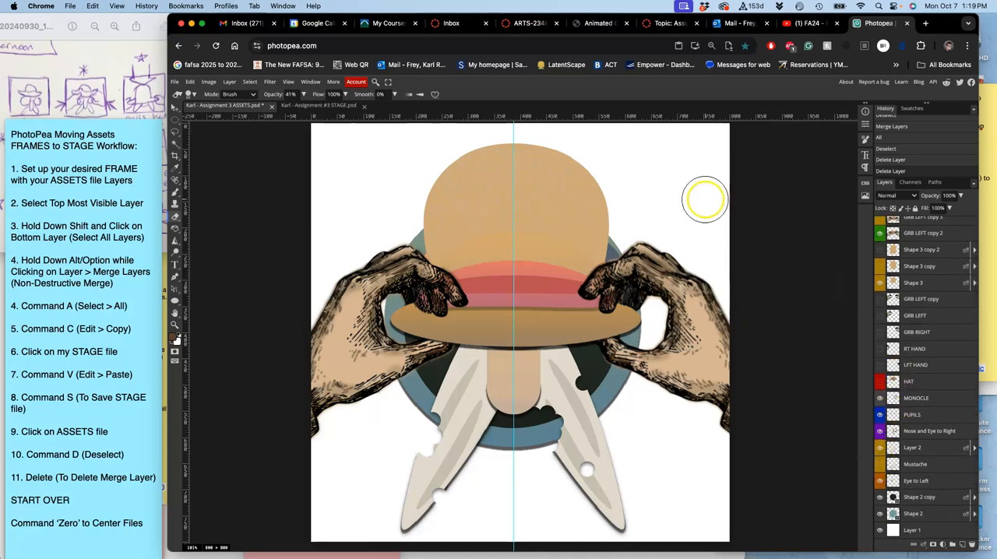
# Step: Copy the frame and paste it into STAGE as the new Layer 9
pyautogui.click(328, 106)
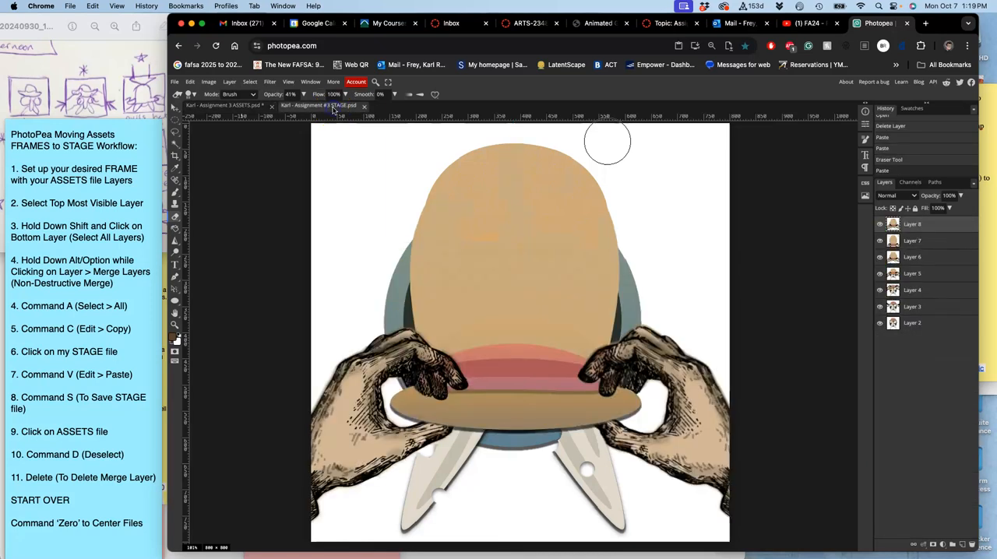
pyautogui.click(226, 106)
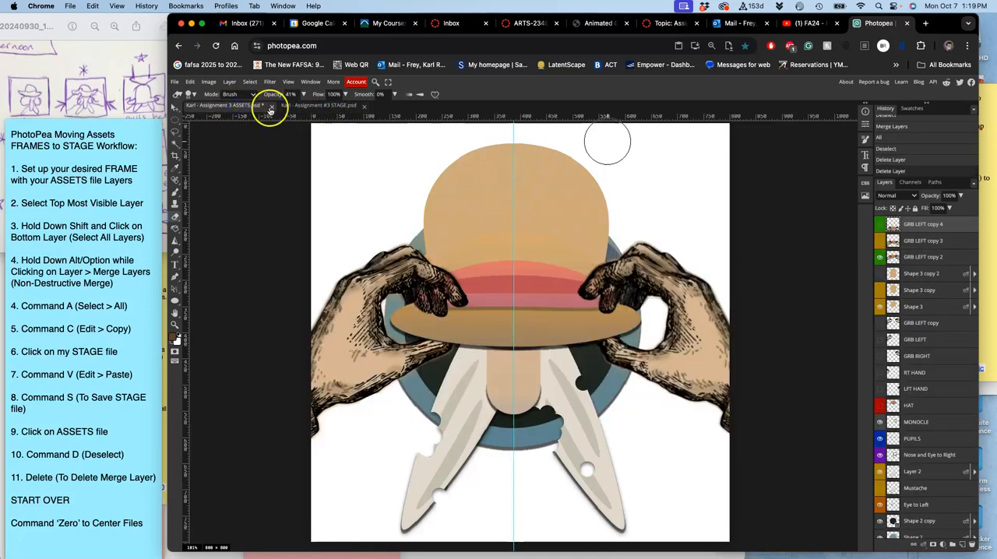
pyautogui.click(233, 106)
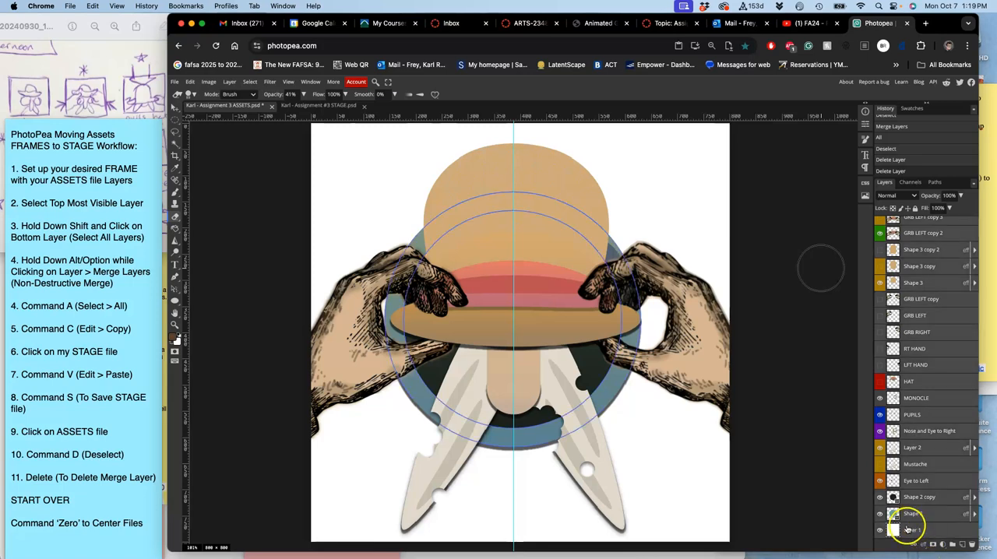
pyautogui.click(229, 83)
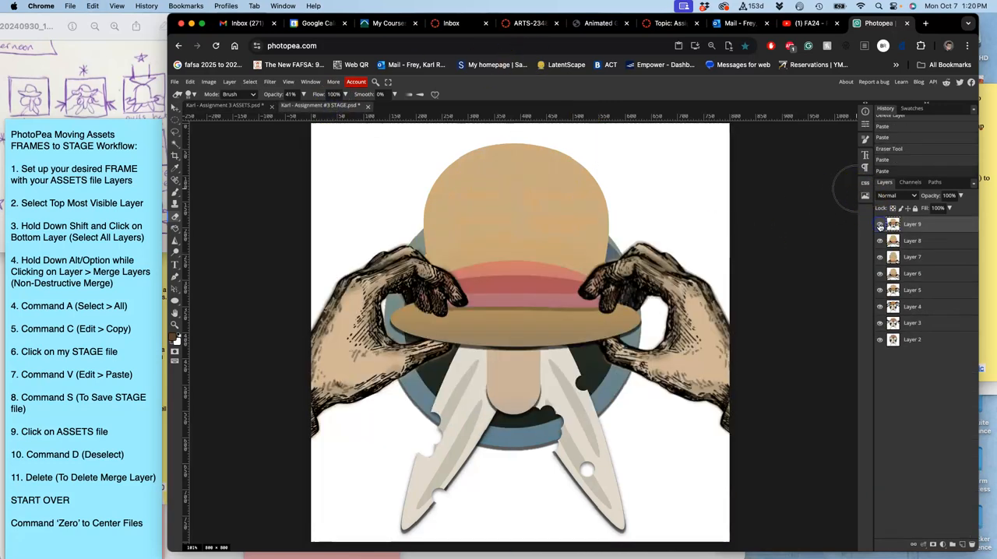
# Step: Preview the pasted STAGE frames by toggling their visibility, then return to the ASSETS file
pyautogui.click(879, 257)
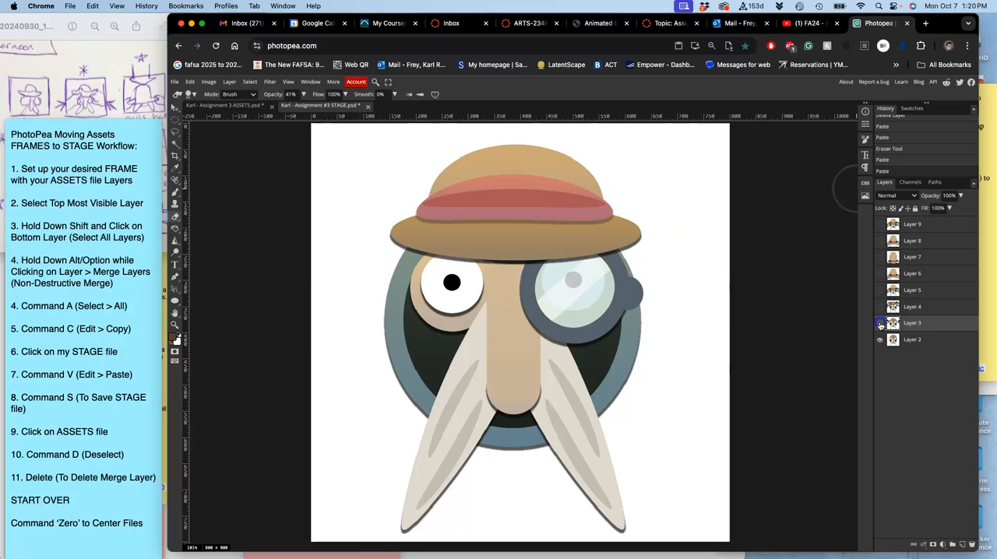
pyautogui.click(879, 324)
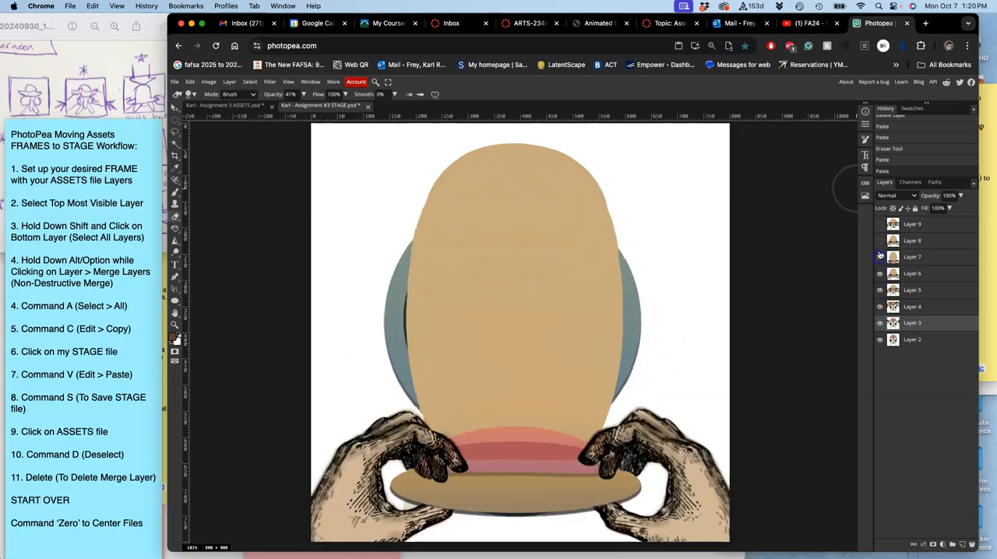
pyautogui.click(878, 224)
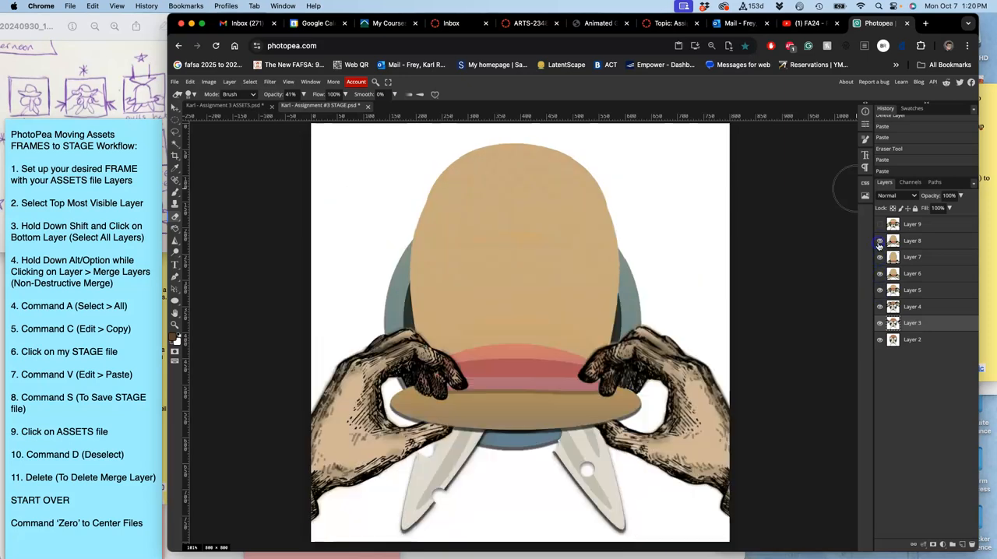
pyautogui.click(879, 240)
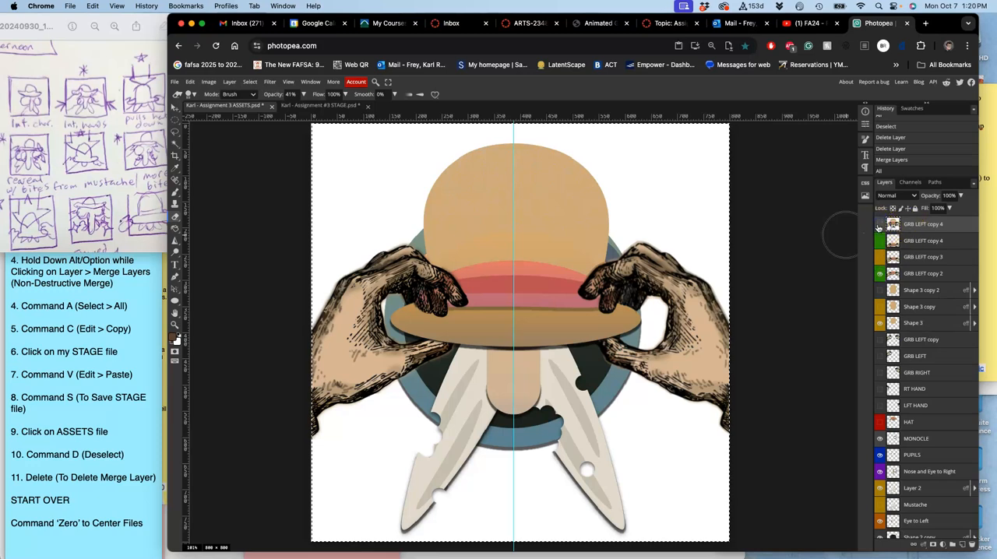
# Step: Hide the hands gripping the hat brim and show the raised hands and lifted hat in ASSETS
pyautogui.click(879, 225)
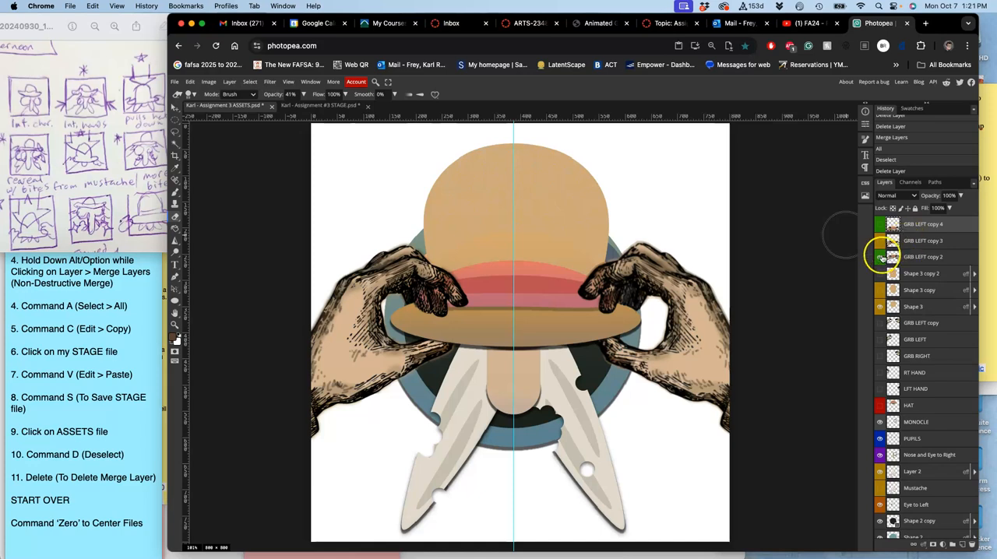
pyautogui.click(879, 257)
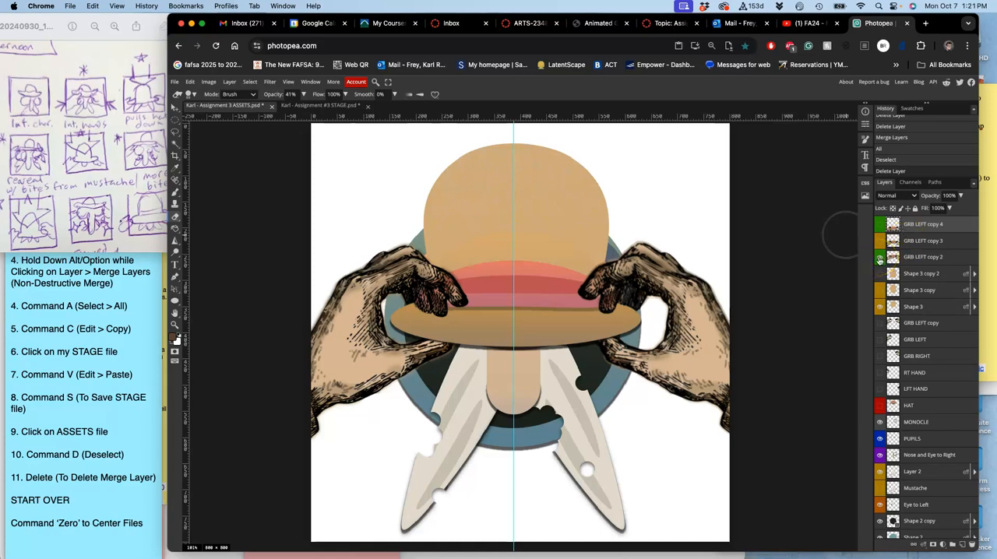
pyautogui.click(879, 256)
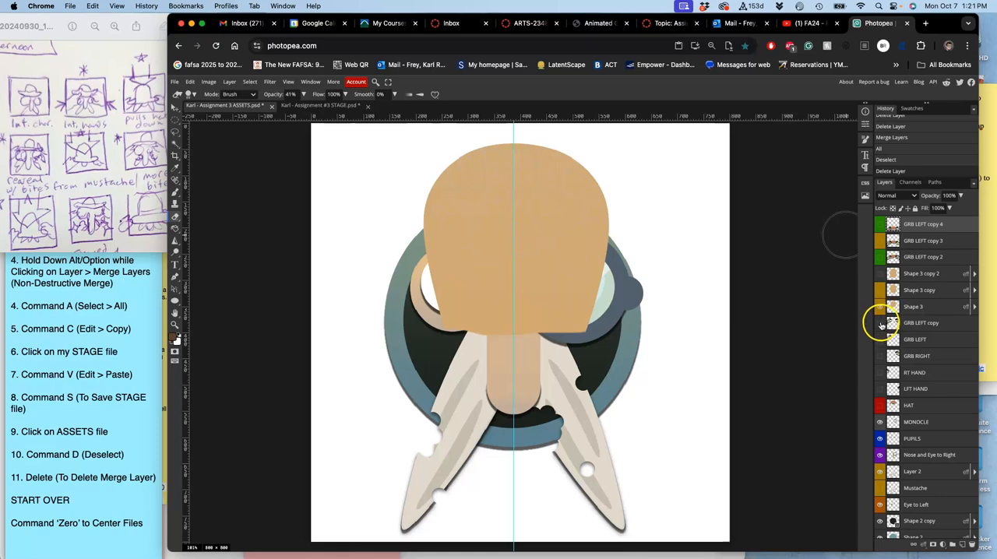
pyautogui.click(879, 305)
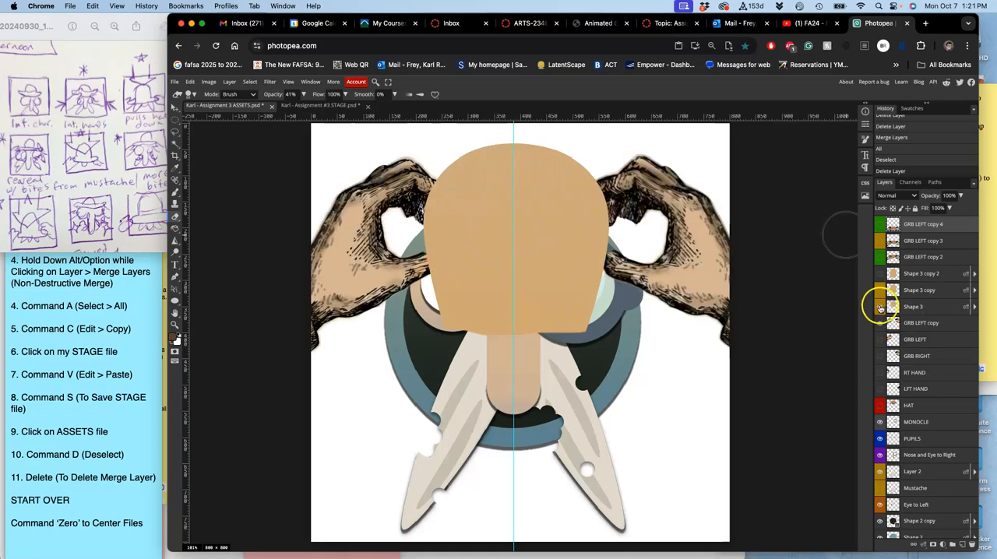
pyautogui.click(879, 405)
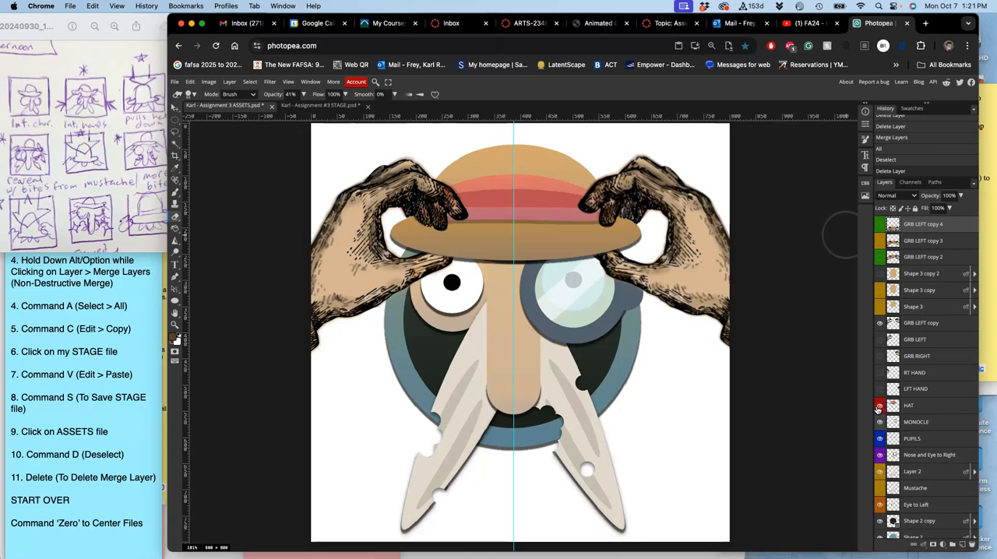
pyautogui.click(879, 405)
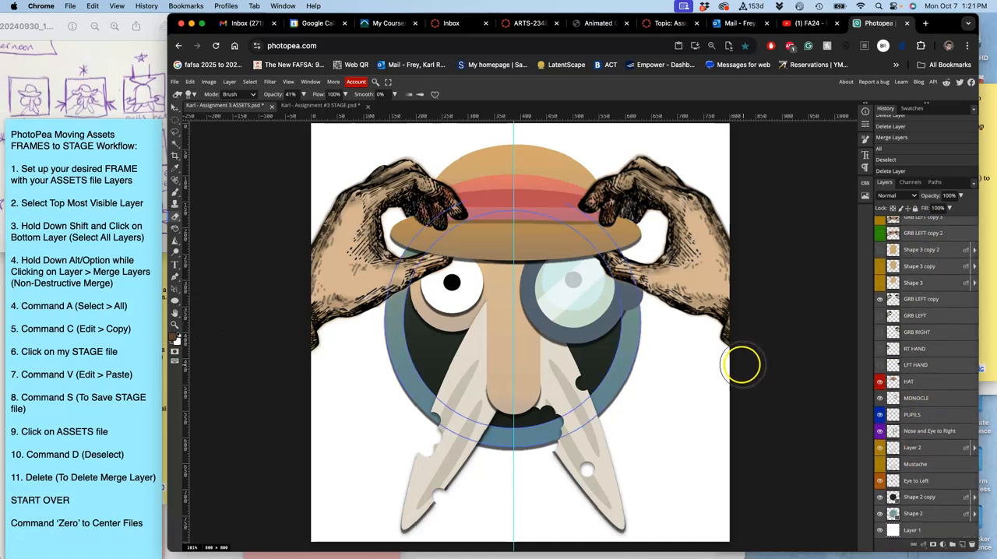
# Step: Add the lifted-hat pose to STAGE as Layer 10 and compare it with the previous frame
pyautogui.click(227, 83)
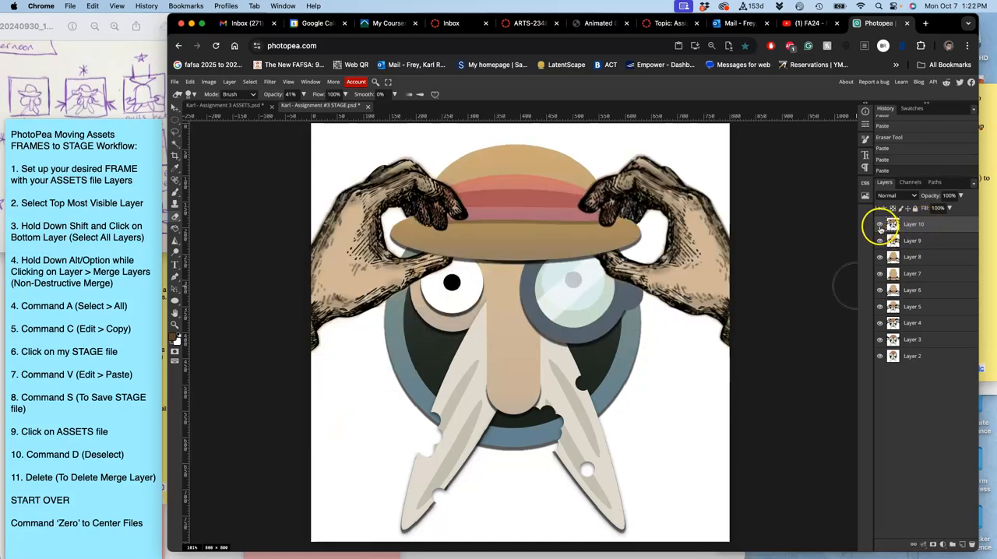
pyautogui.click(879, 240)
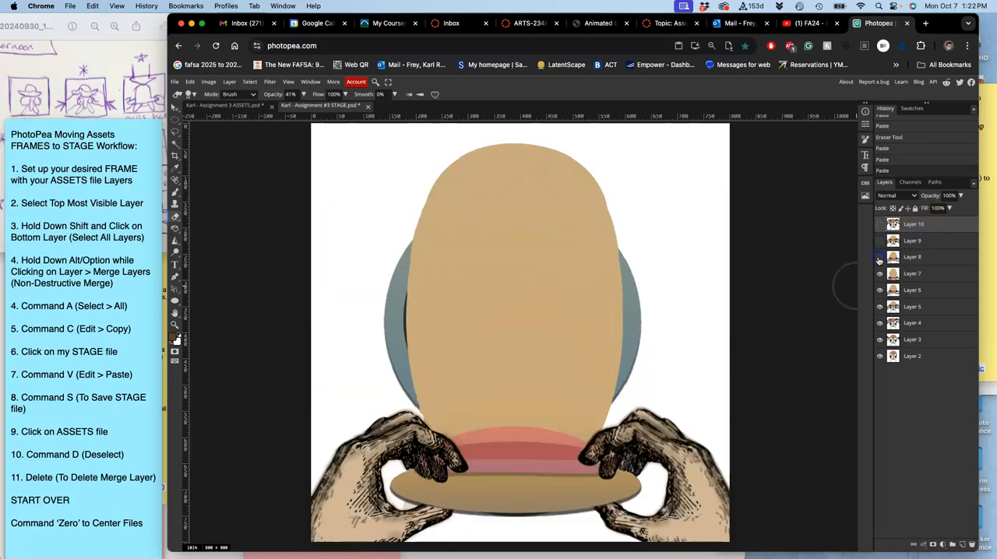
pyautogui.click(879, 224)
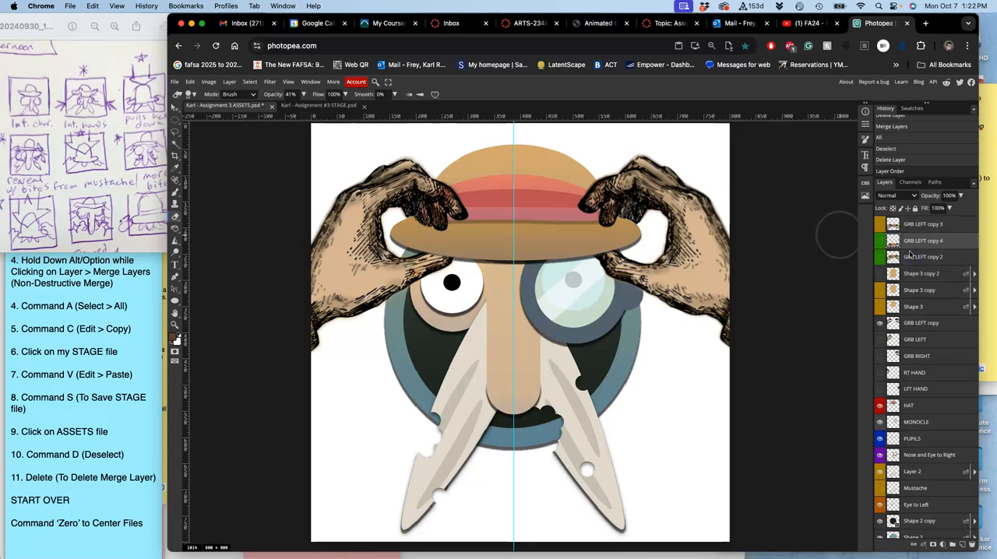
# Step: Set up the lowered-hat pose in ASSETS and bring it into STAGE as Layer 11
pyautogui.click(922, 257)
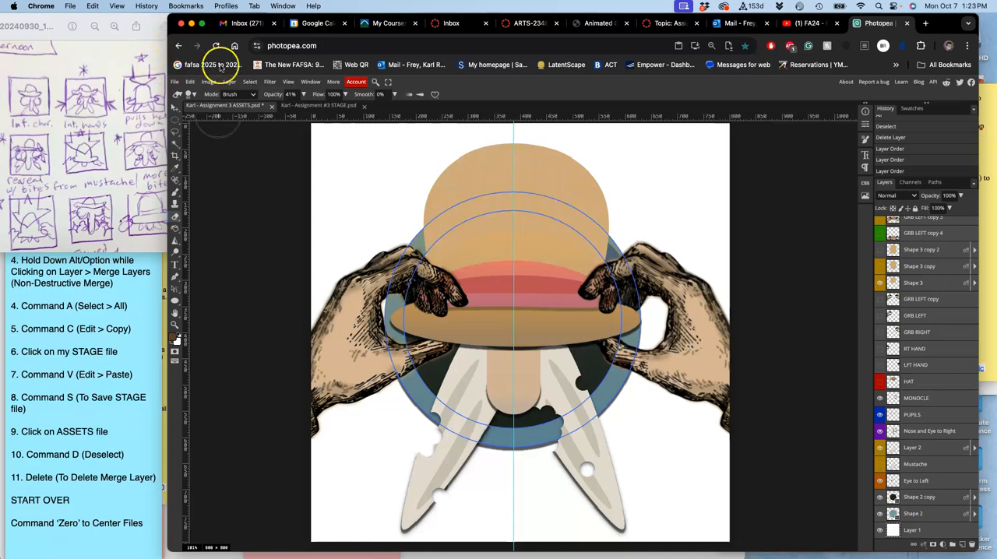
pyautogui.click(228, 83)
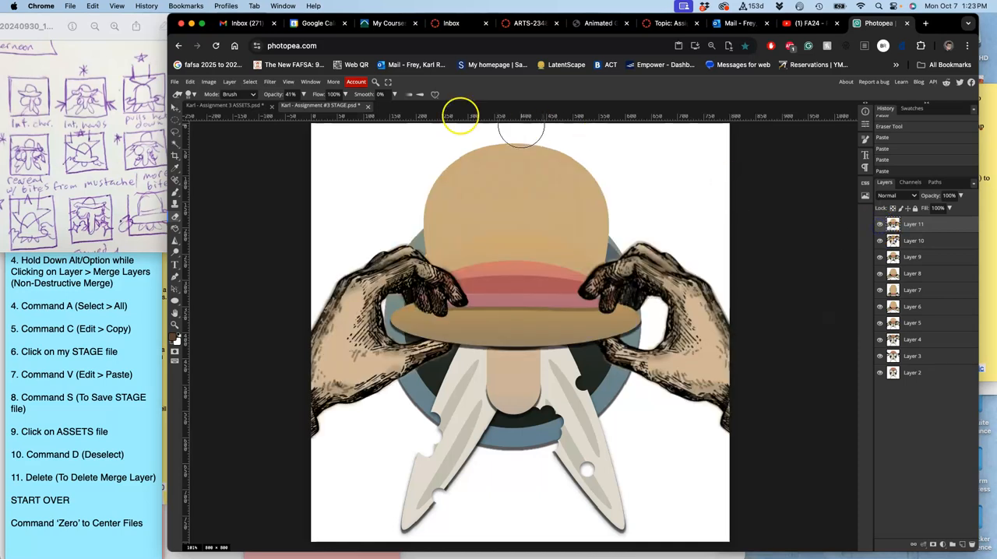
# Step: Preview Layer 11 against the frame beneath it, then return to the ASSETS file
pyautogui.click(226, 106)
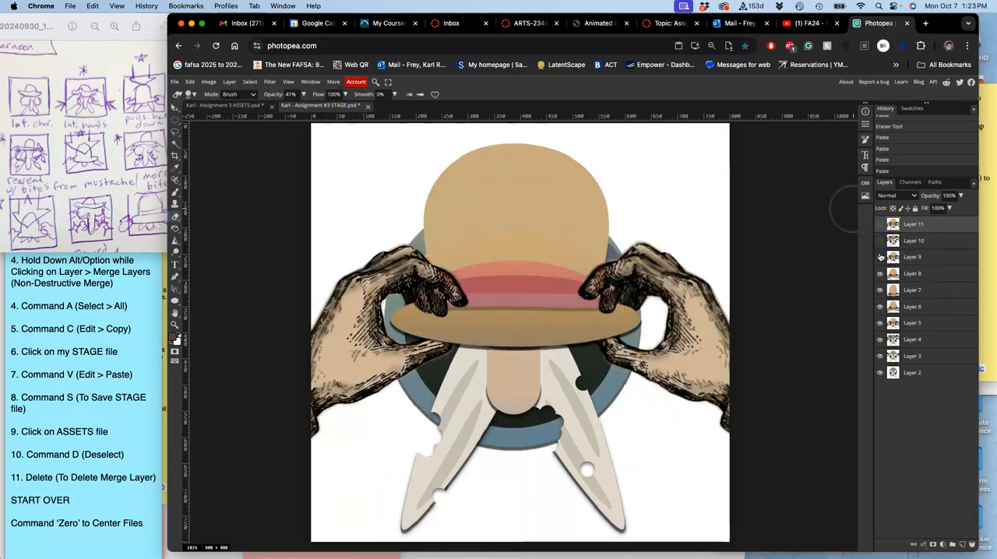
pyautogui.click(879, 257)
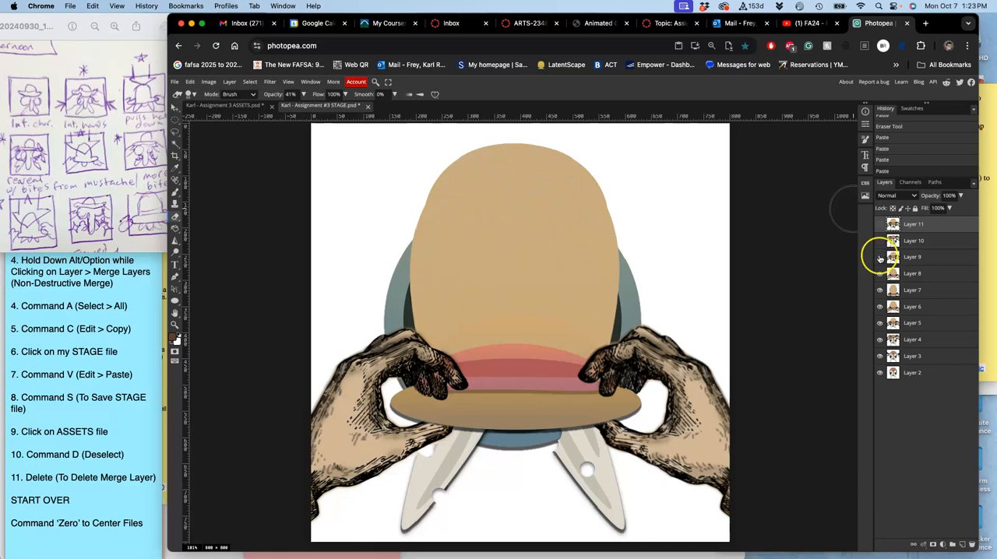
pyautogui.click(879, 224)
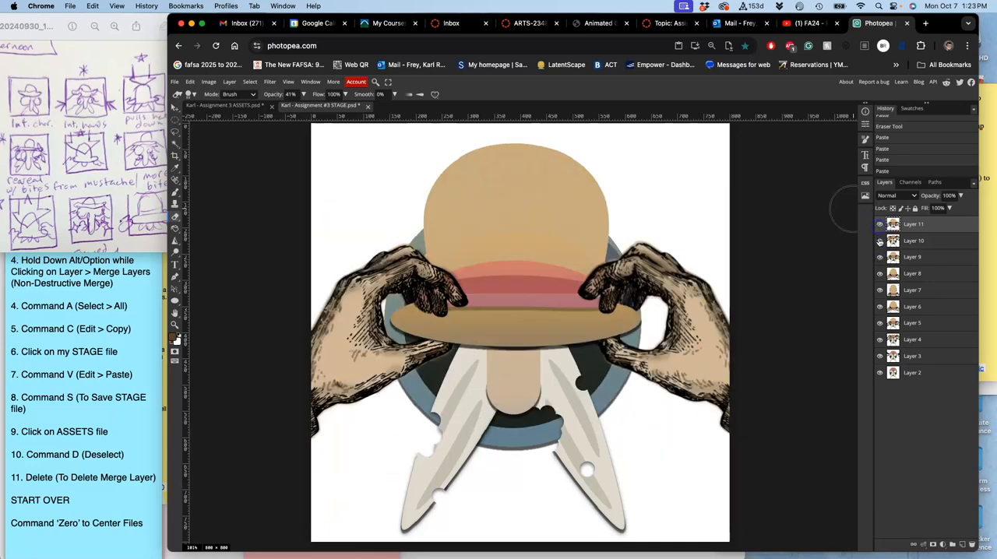
pyautogui.click(879, 240)
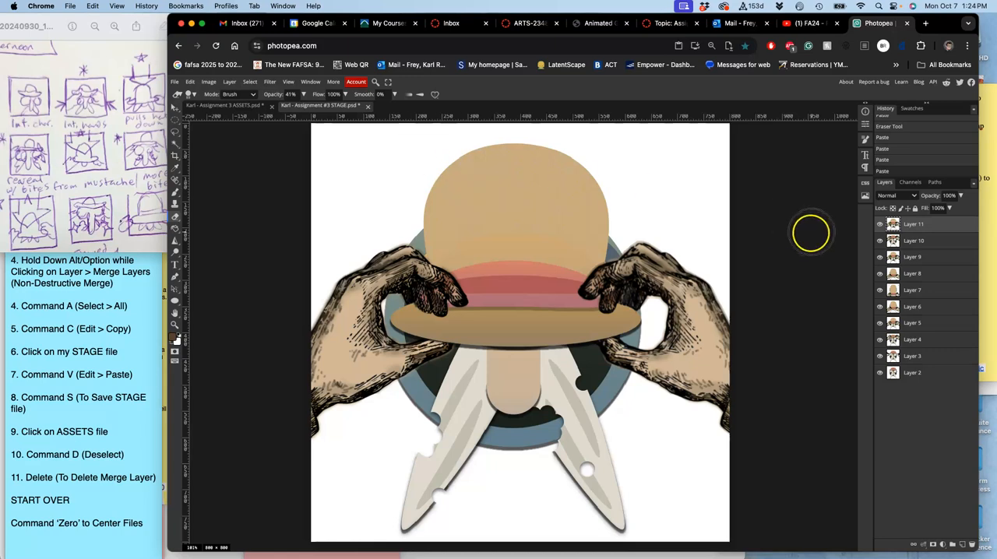
pyautogui.click(226, 106)
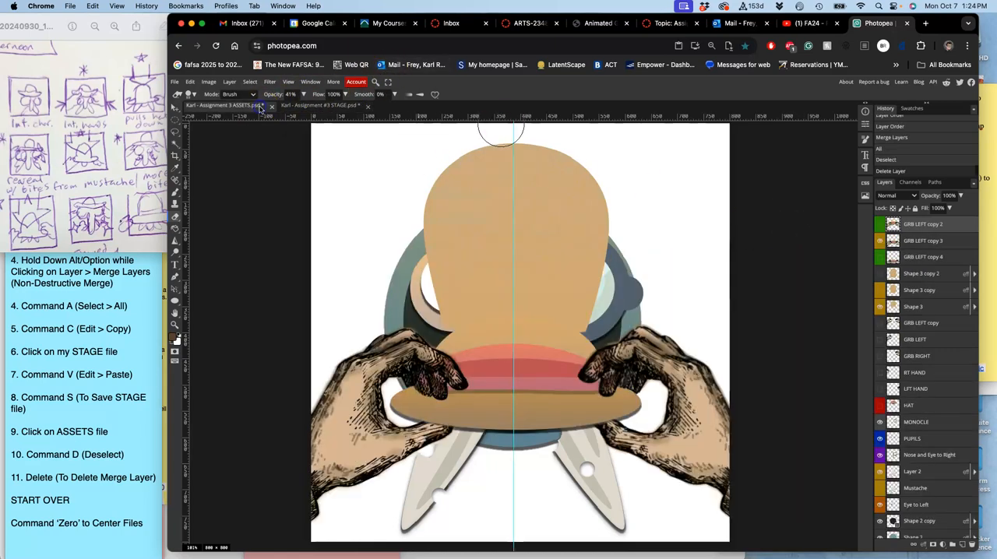